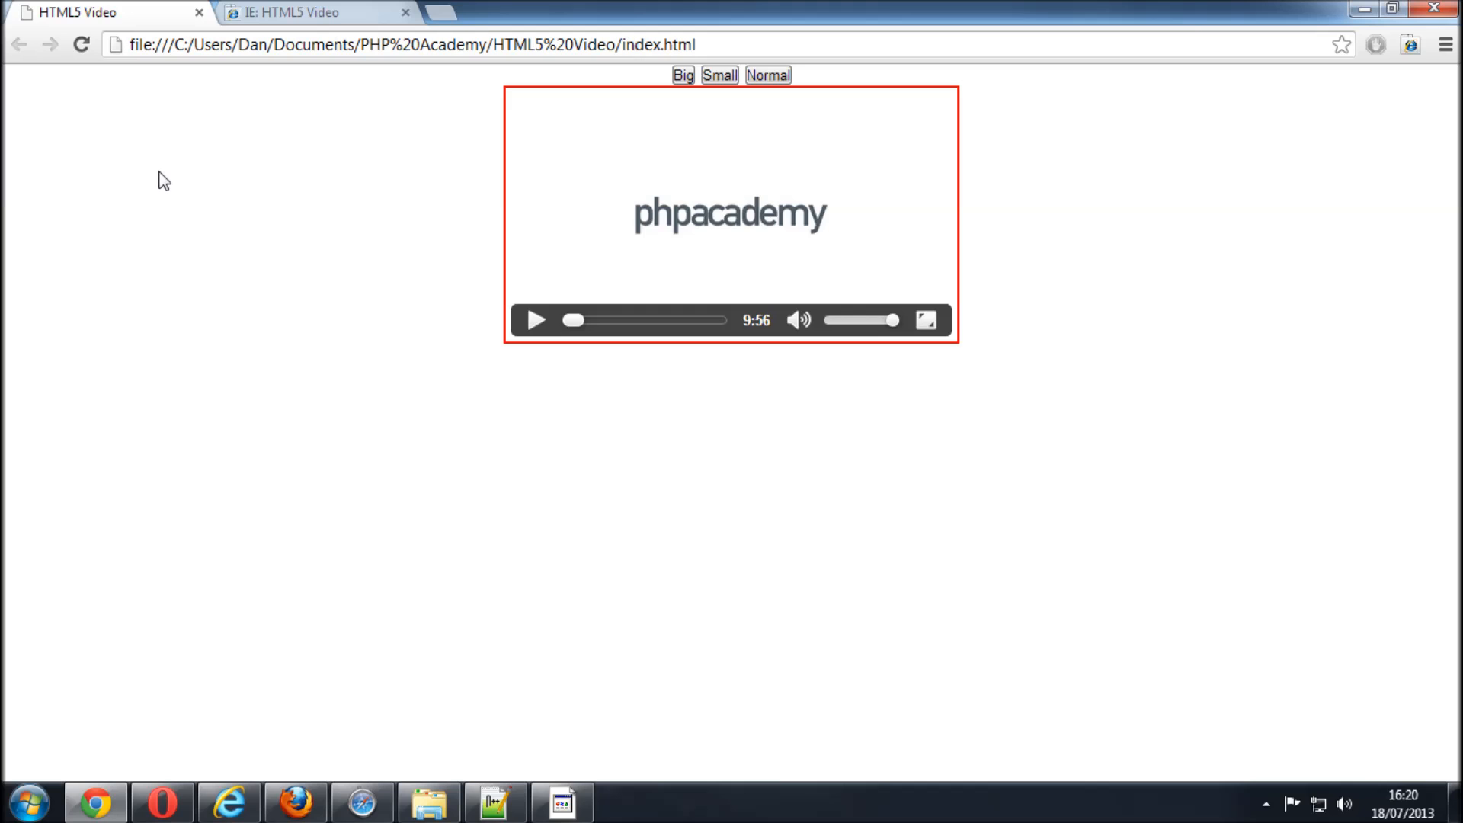
mouse_move(134, 212)
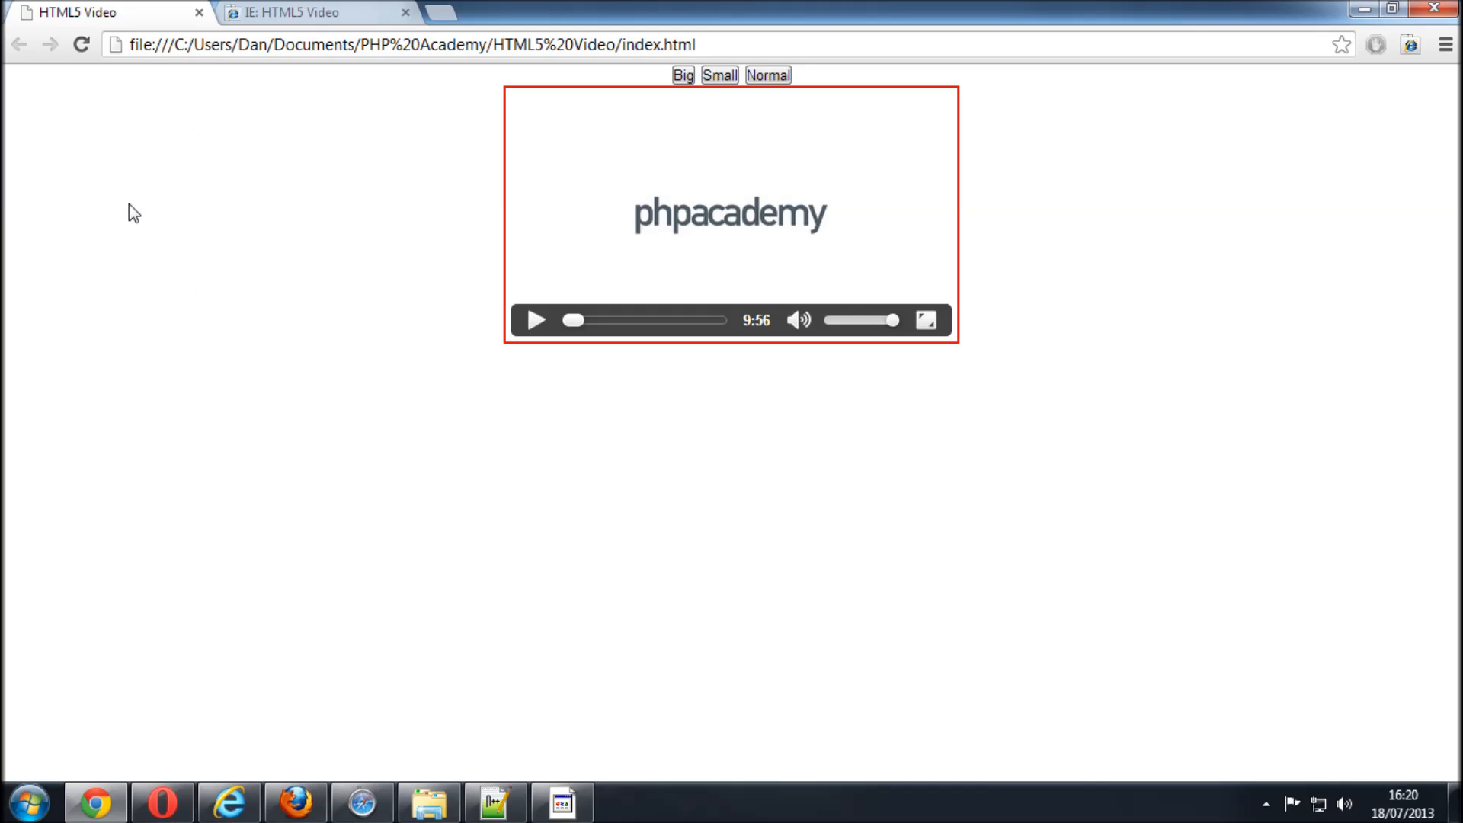
mouse_move(358, 293)
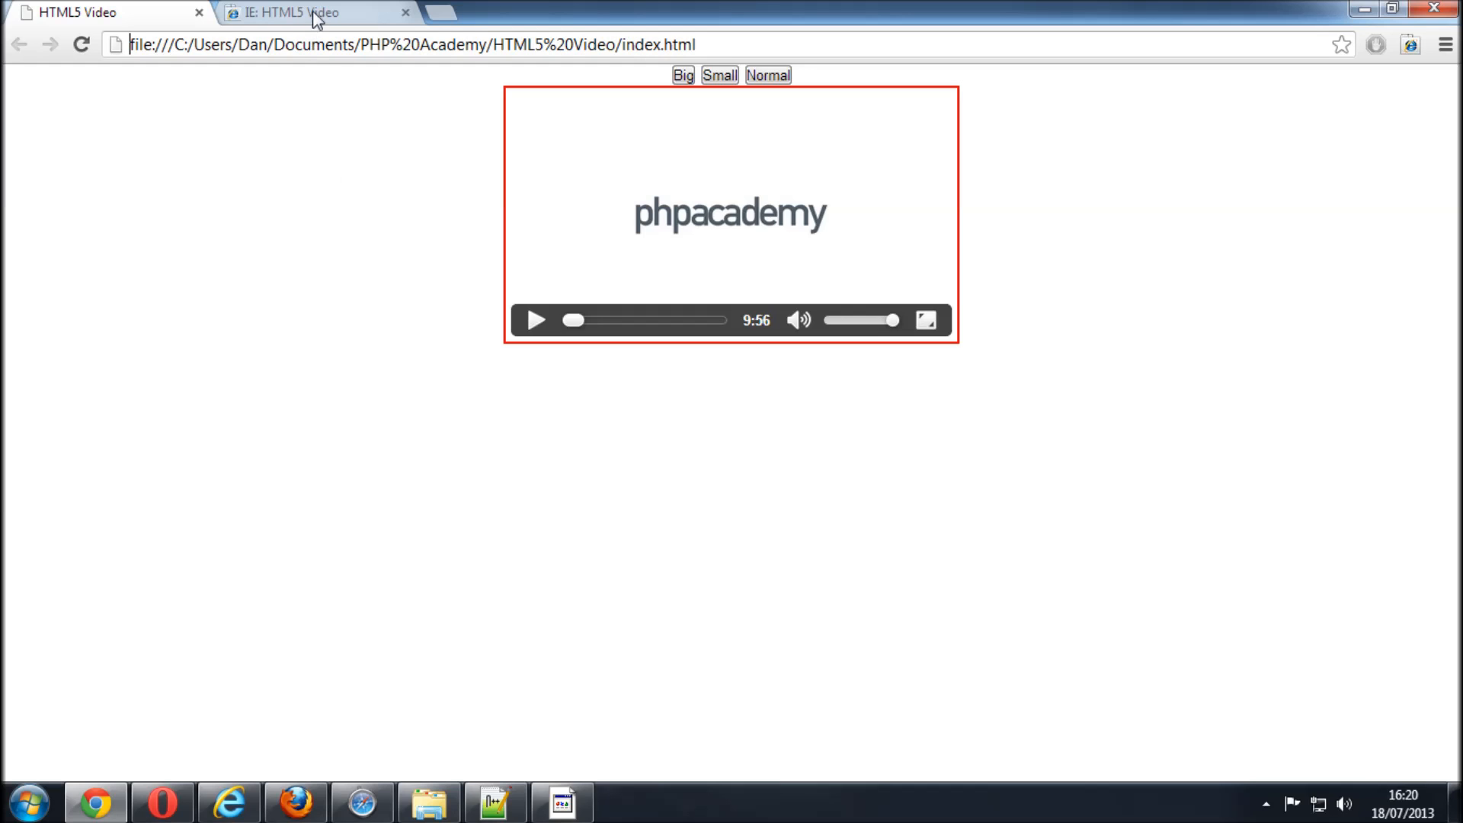
Switch to the 'IE: HTML5 Video' tab and start the video playing there.
click(299, 12)
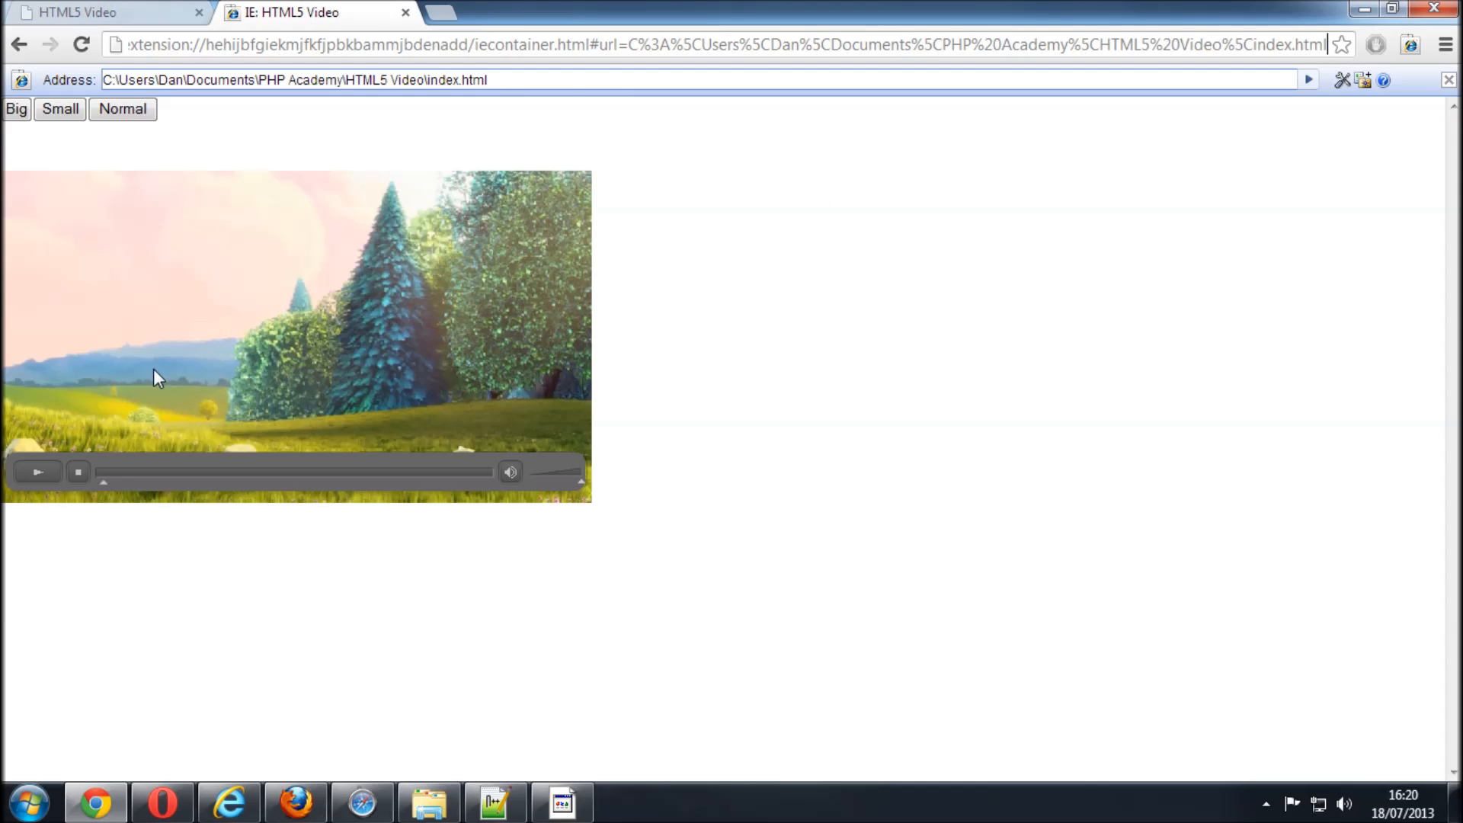
mouse_move(94, 227)
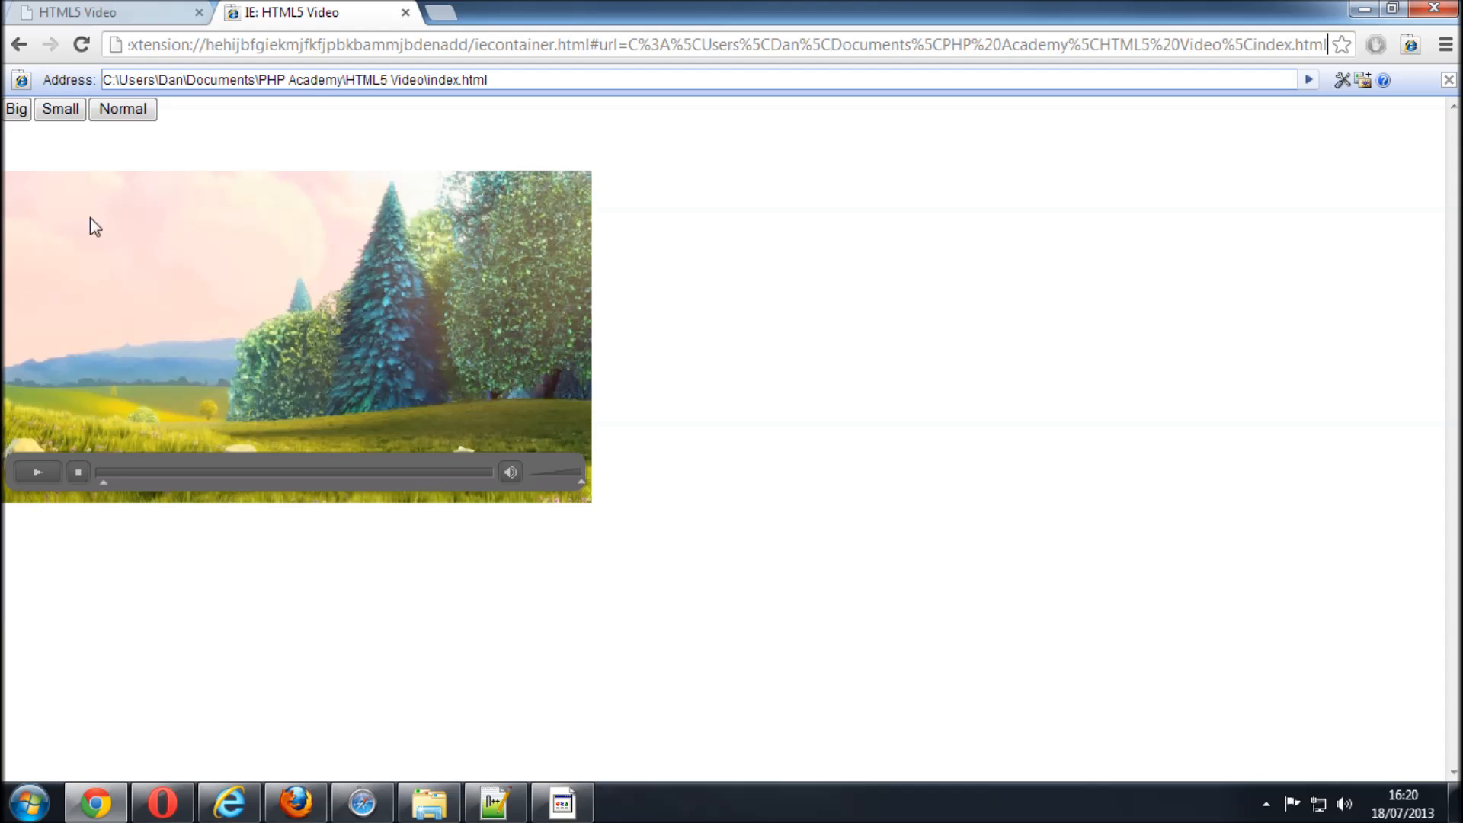
click(37, 470)
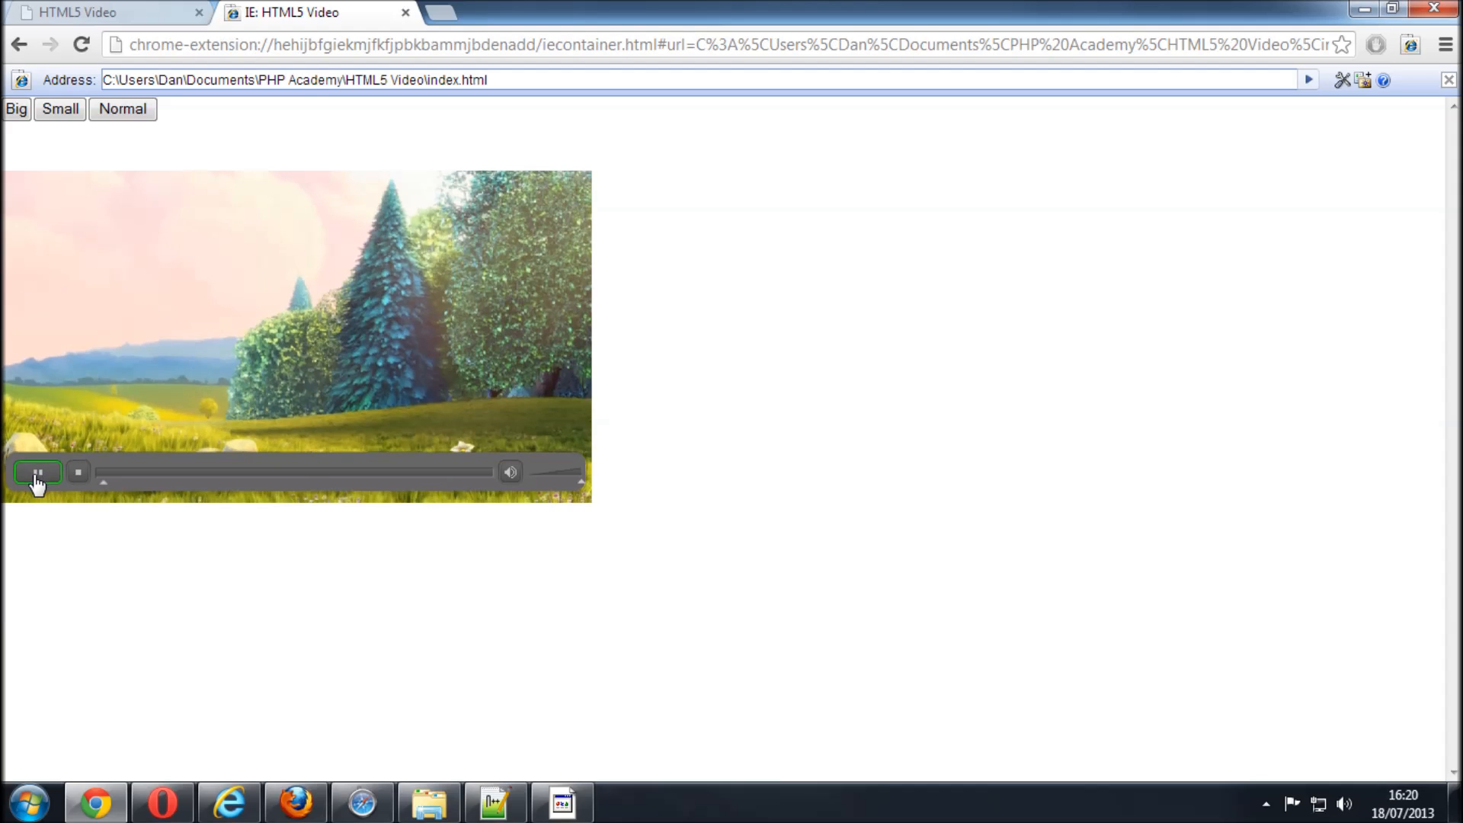
click(37, 471)
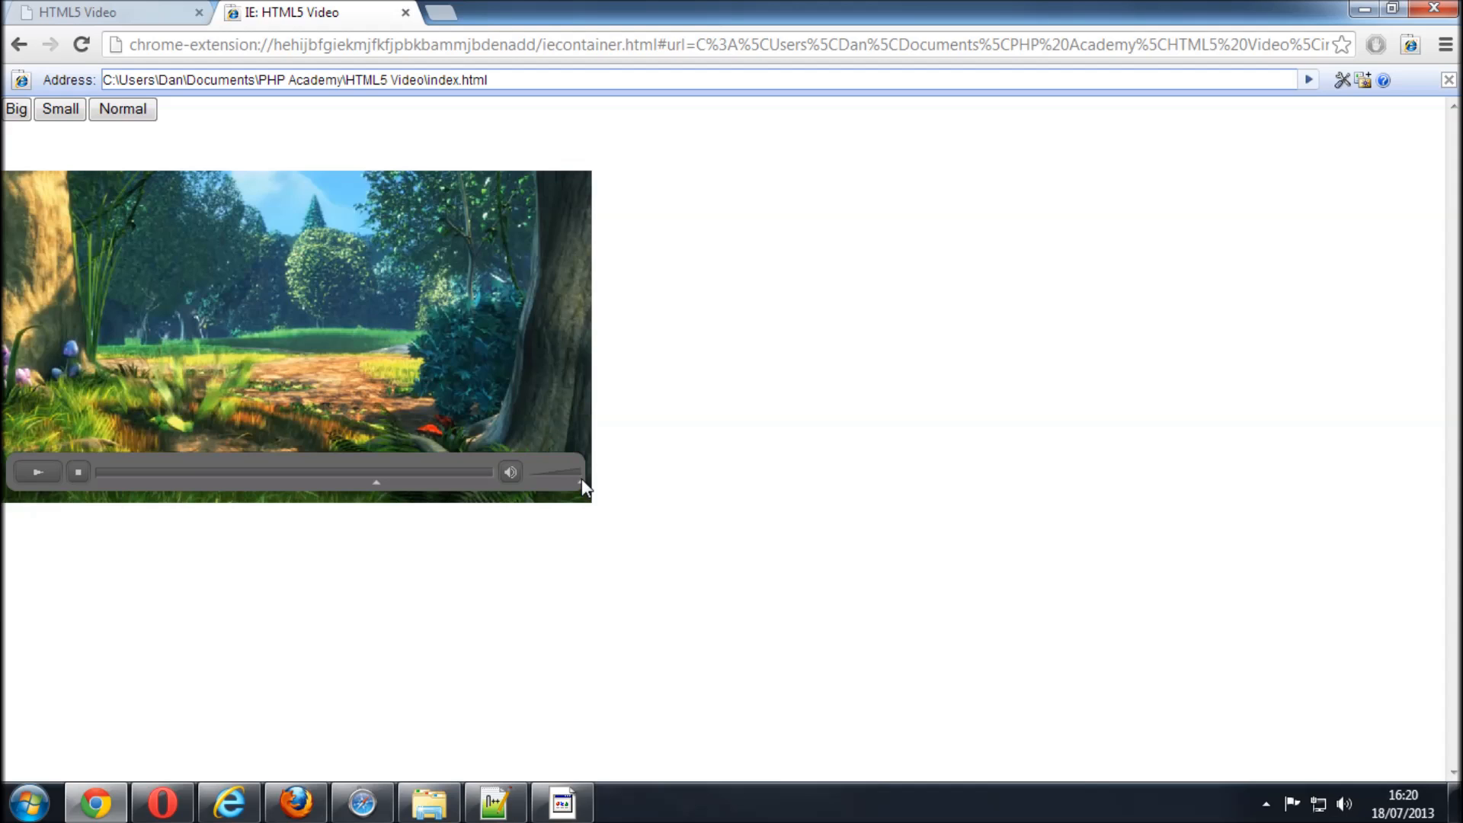
mouse_move(483, 281)
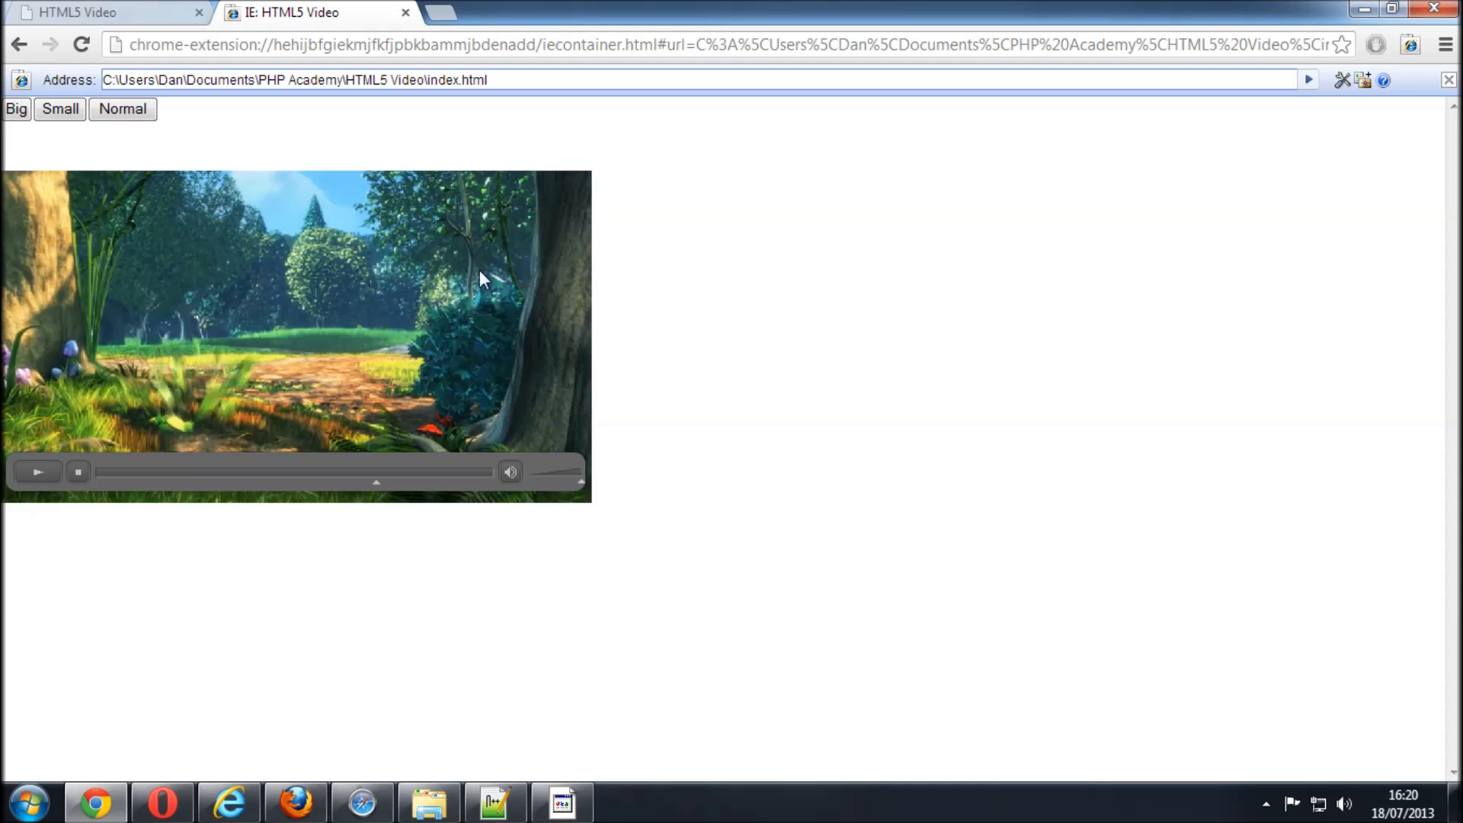
Close the IE tab, then resize the video with Big and back with Normal.
click(405, 13)
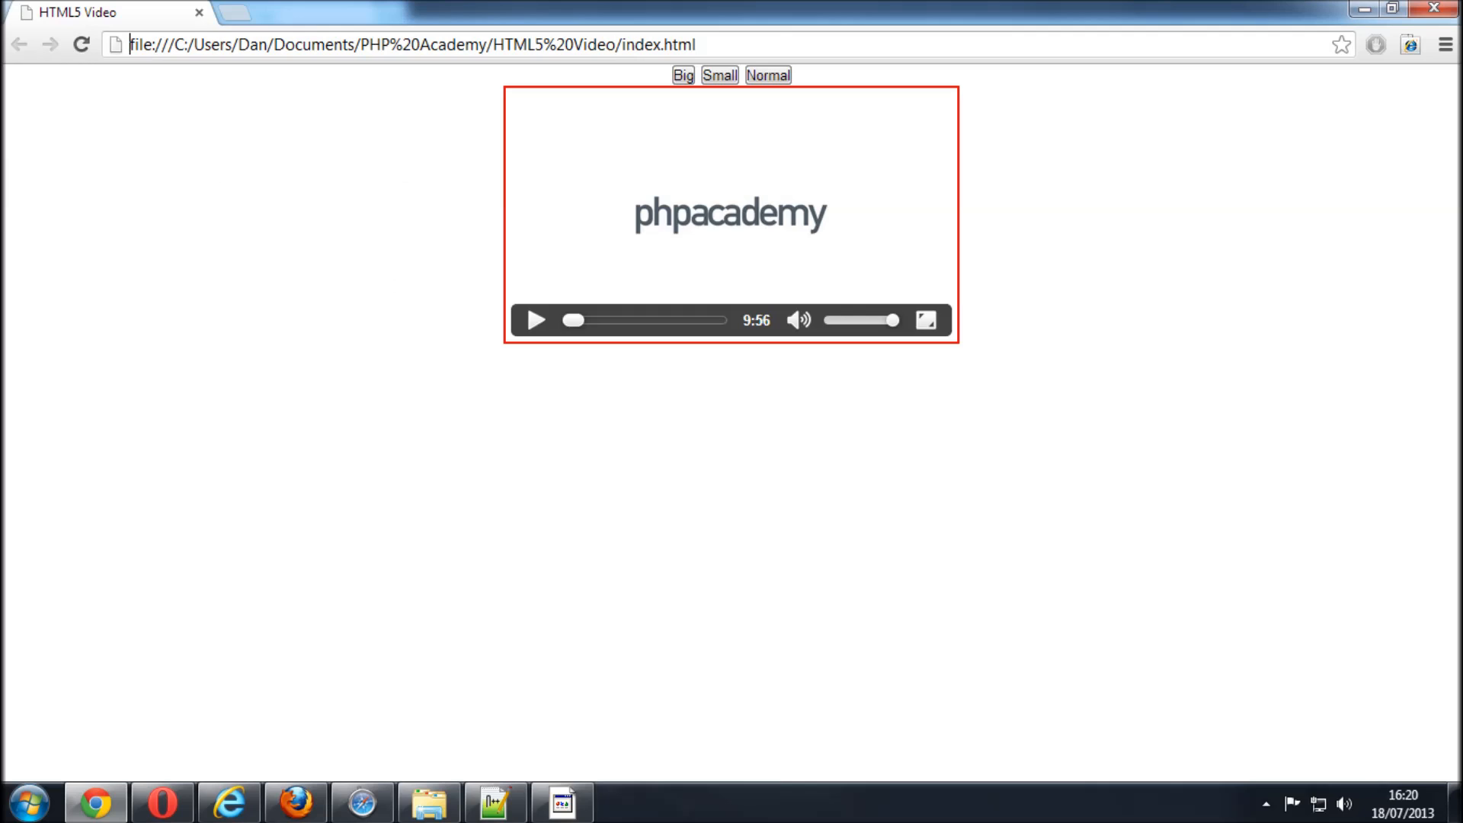
click(683, 74)
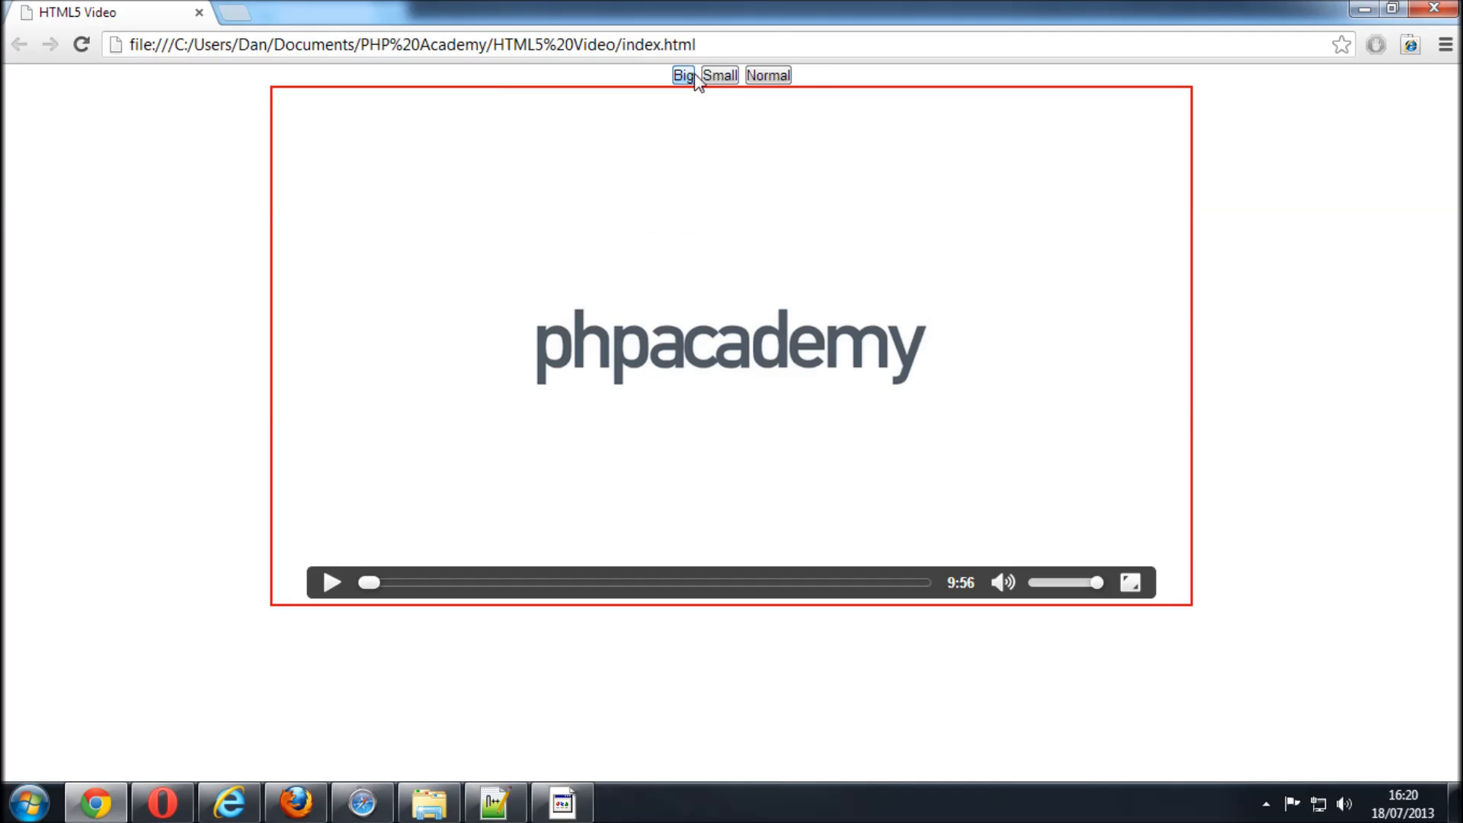
click(720, 75)
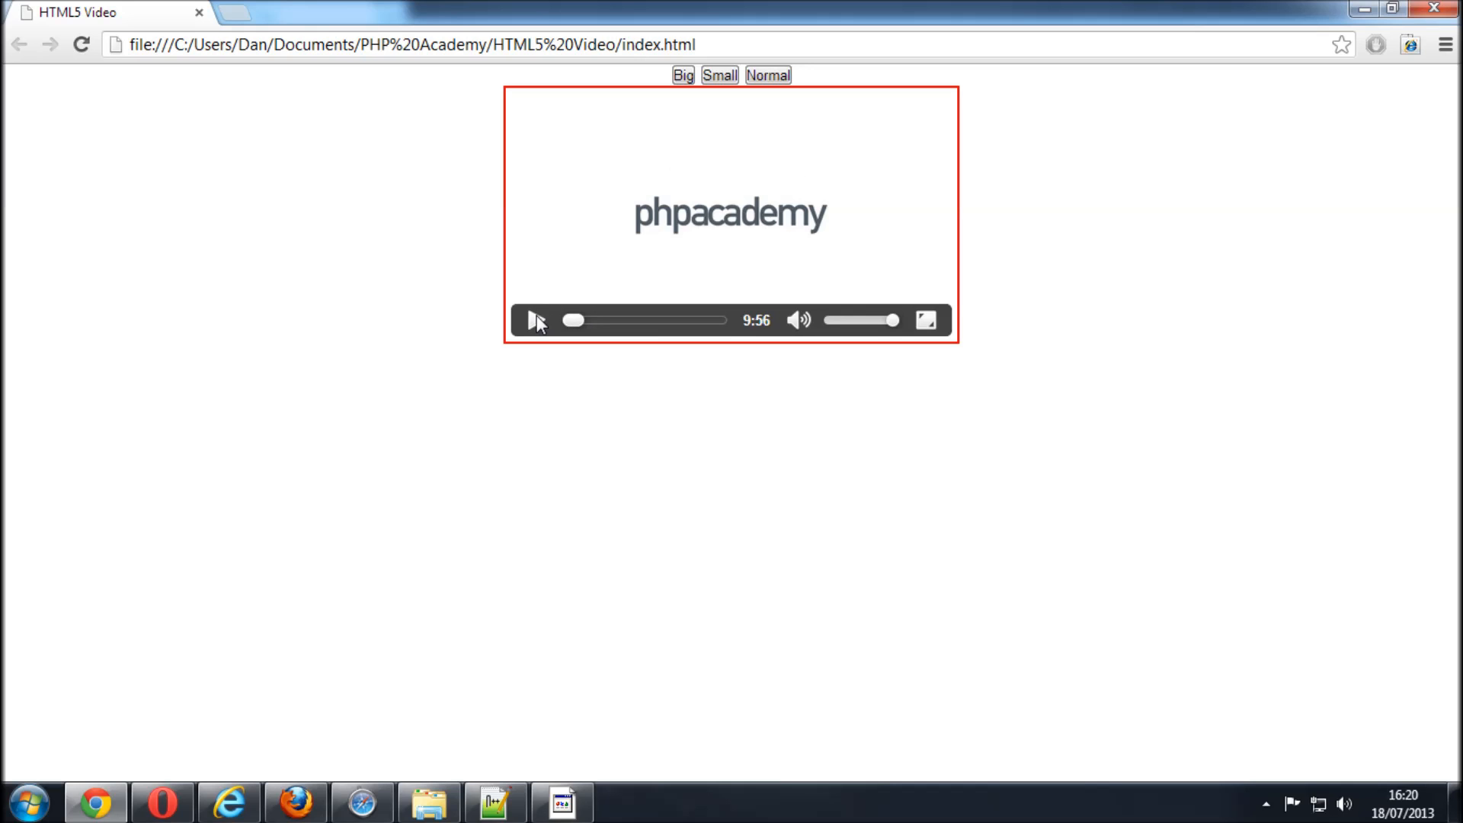
Seek the video to about halfway, then mute and unmute its sound.
drag(572, 320, 654, 320)
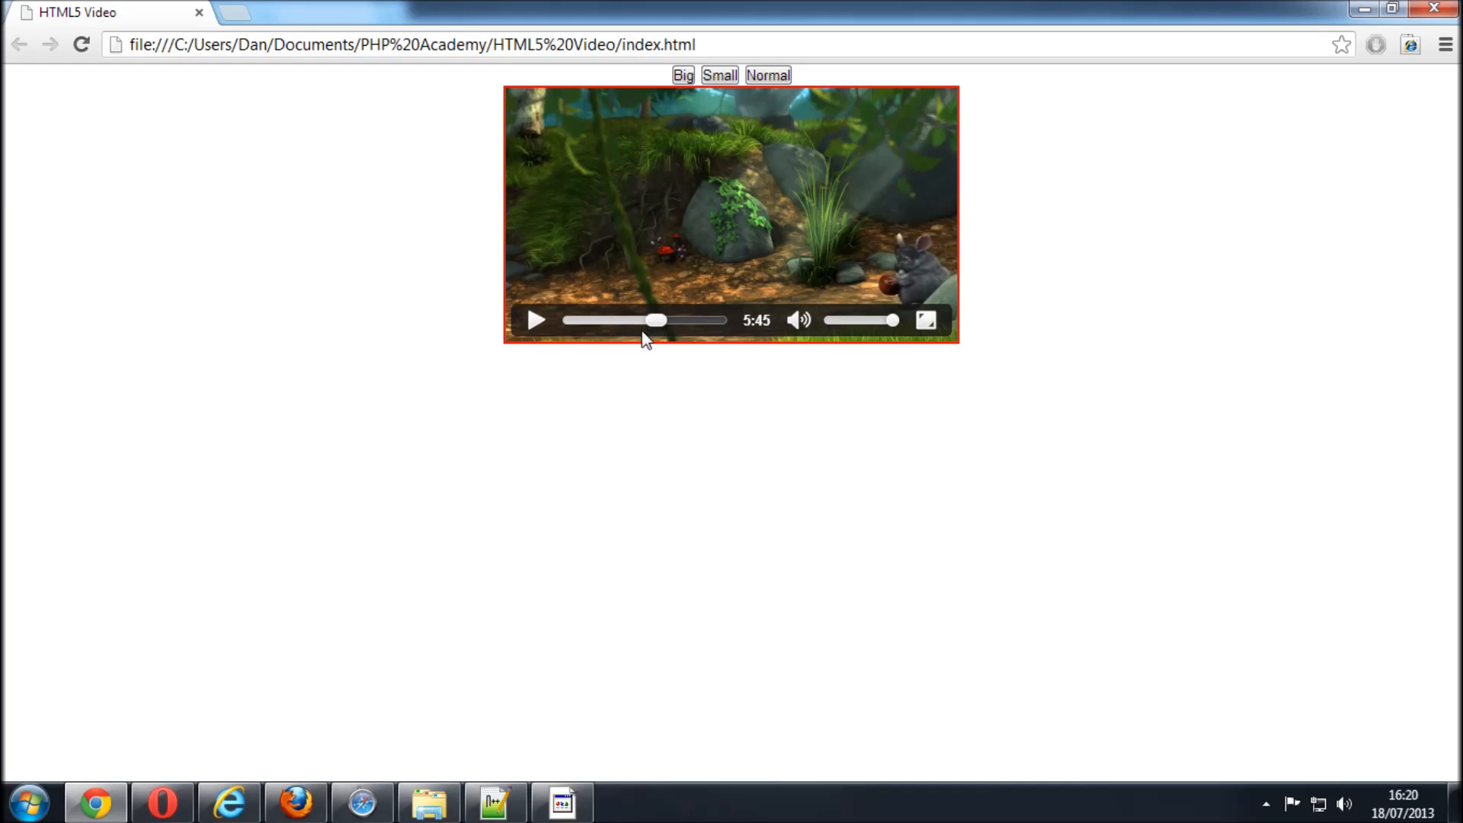
click(799, 320)
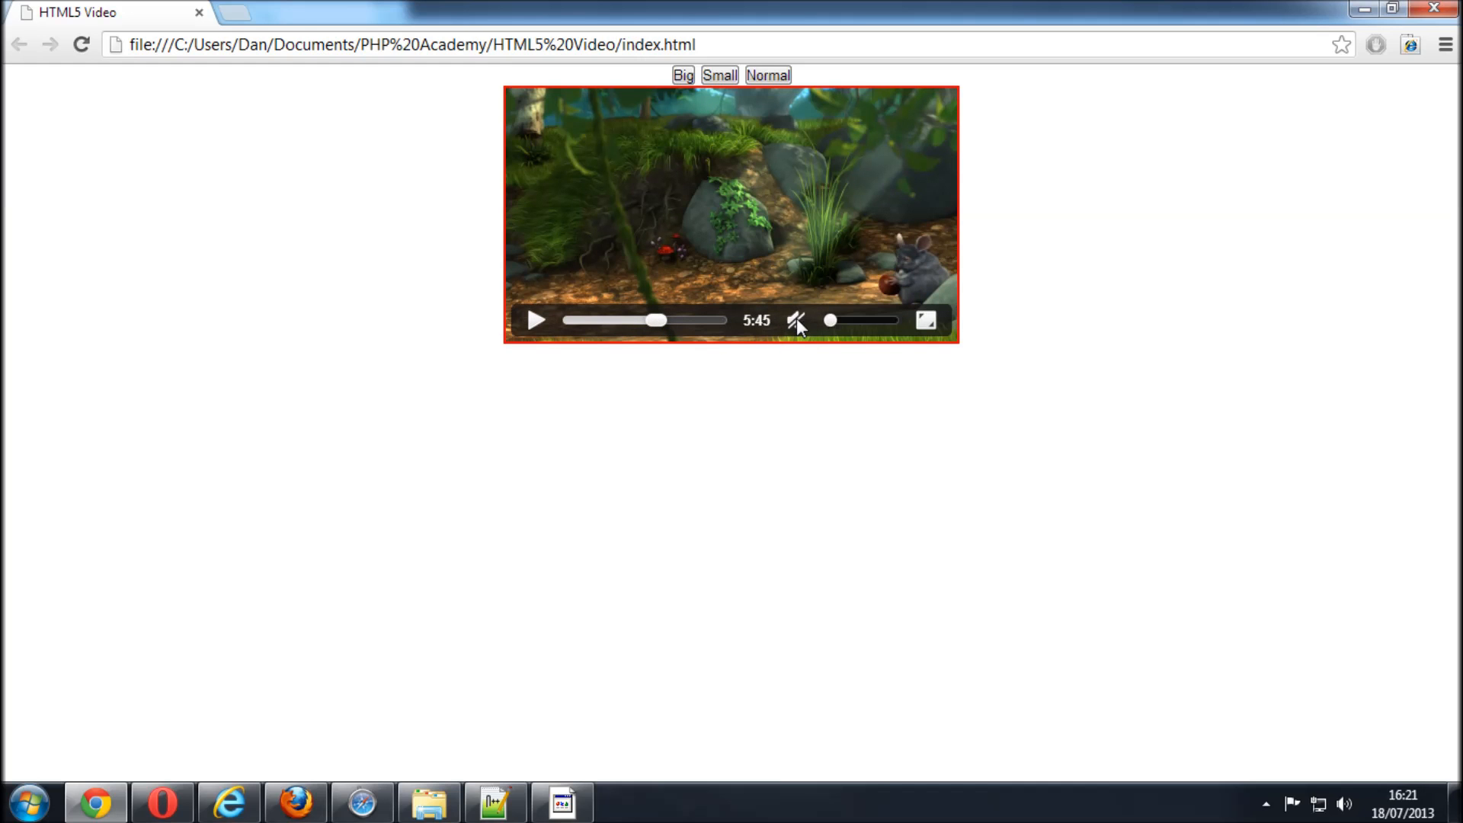
click(927, 320)
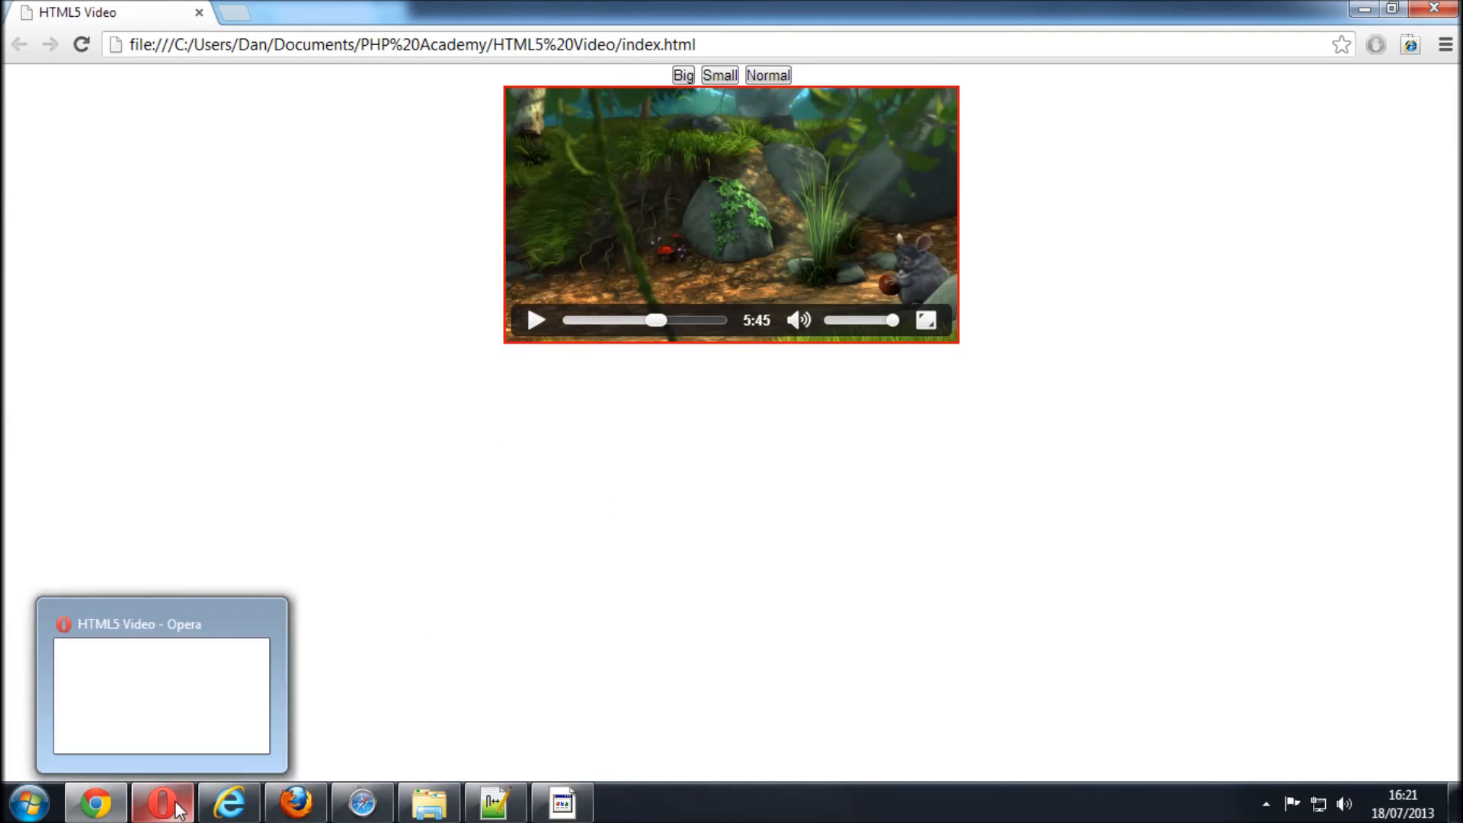
Bring Opera forward and resize its video with Big, then back to Normal.
click(160, 801)
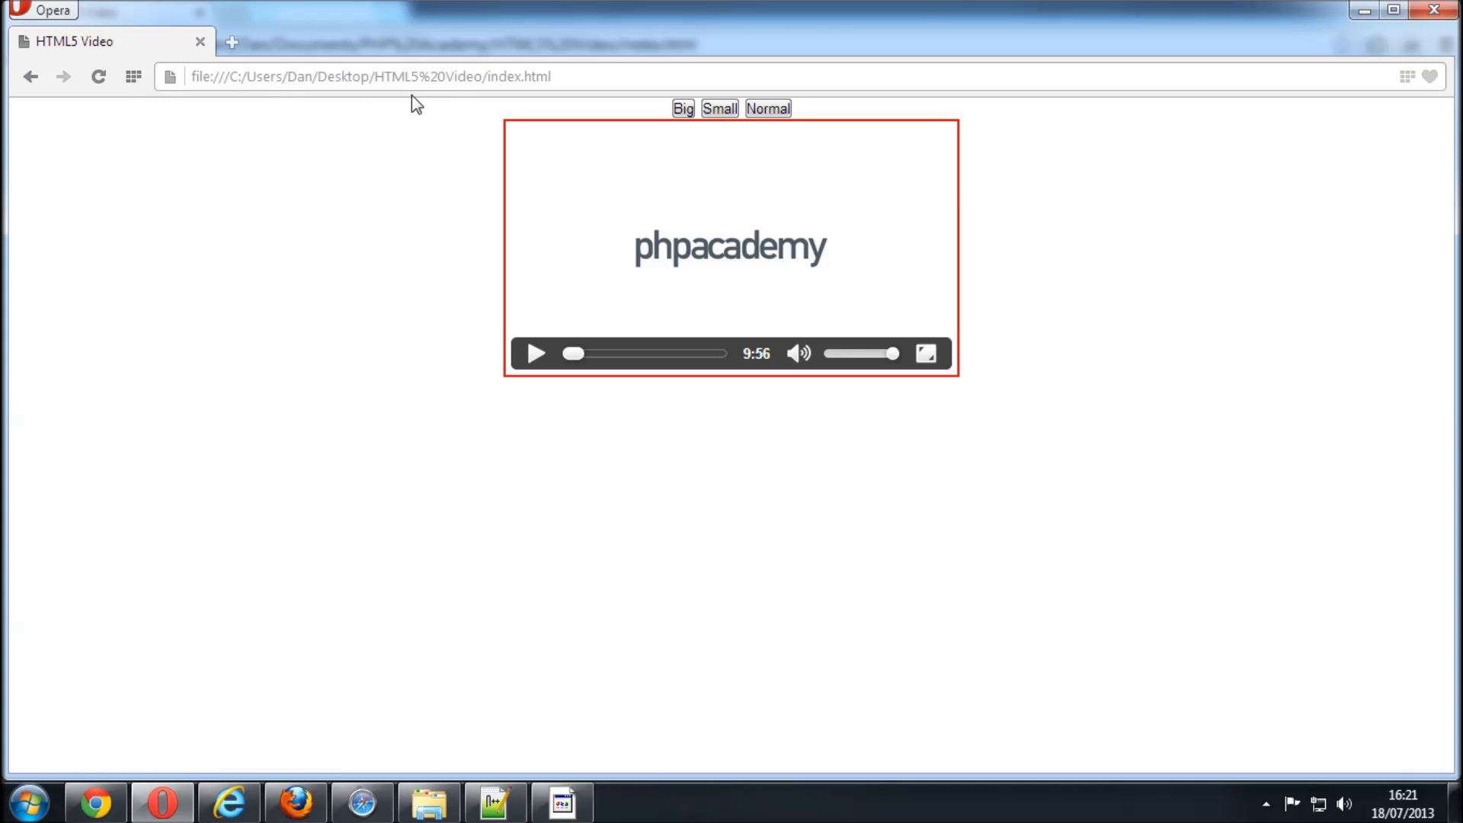
click(373, 77)
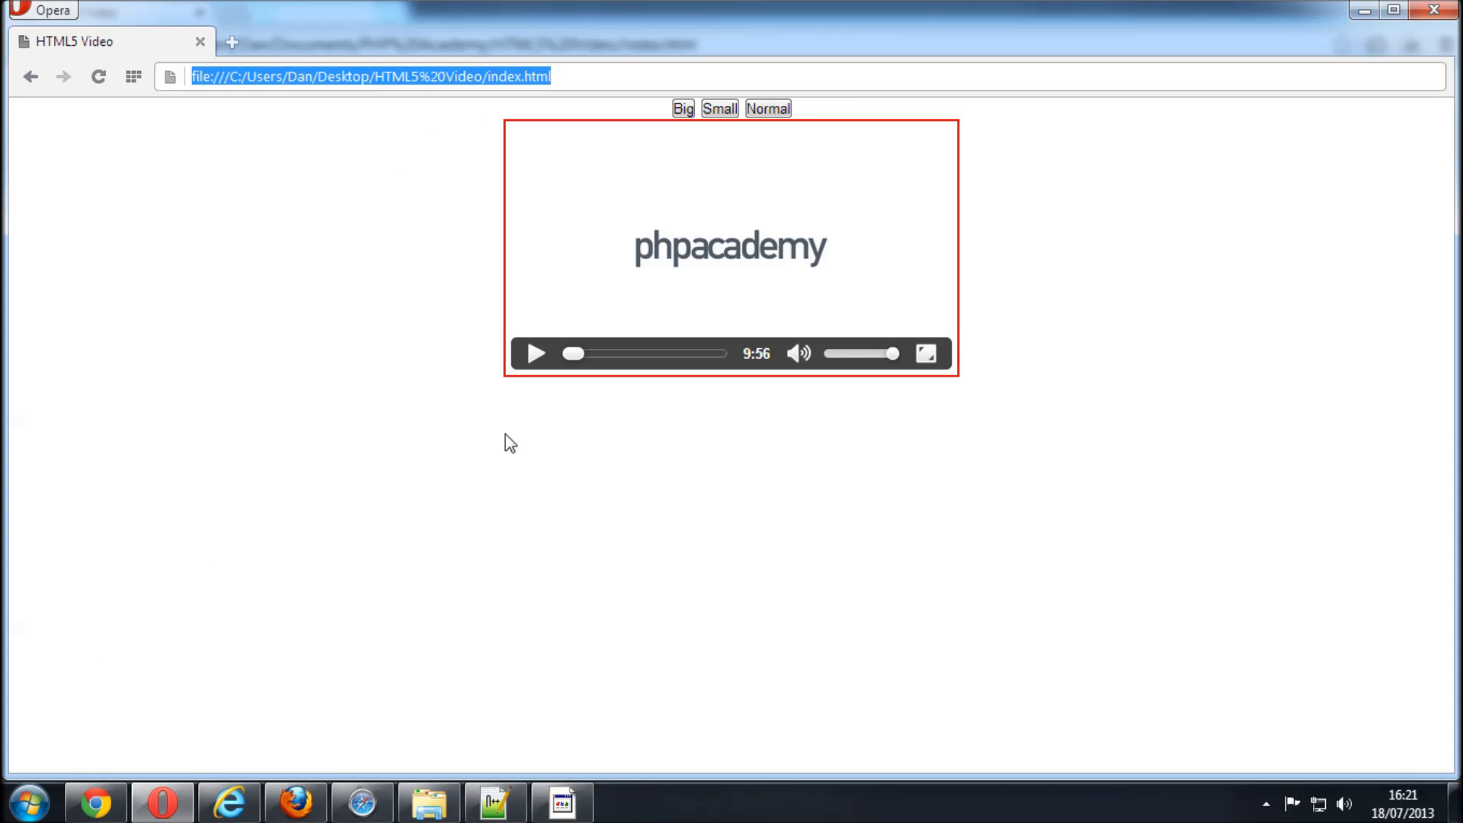
click(682, 108)
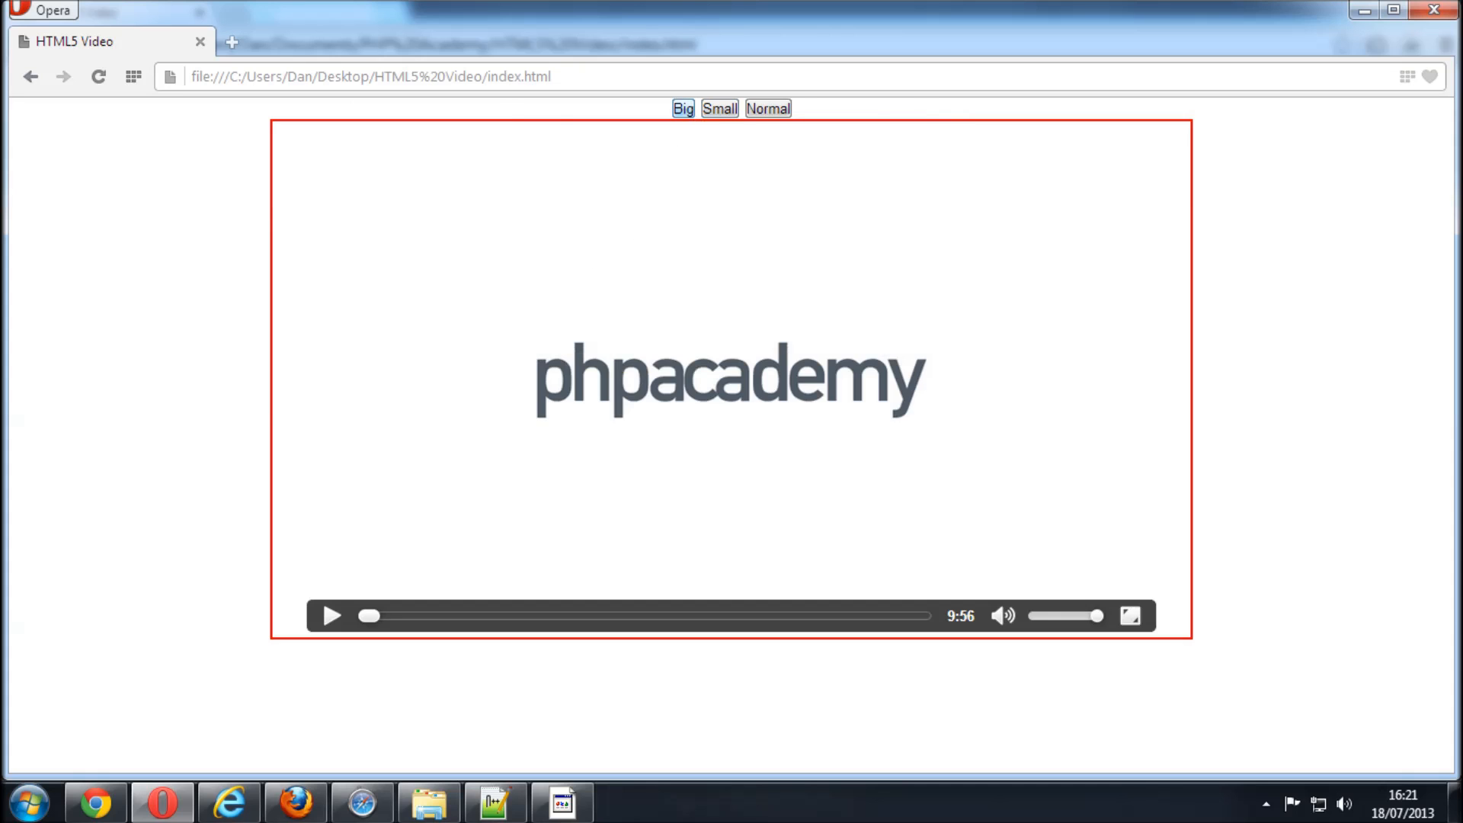
click(718, 108)
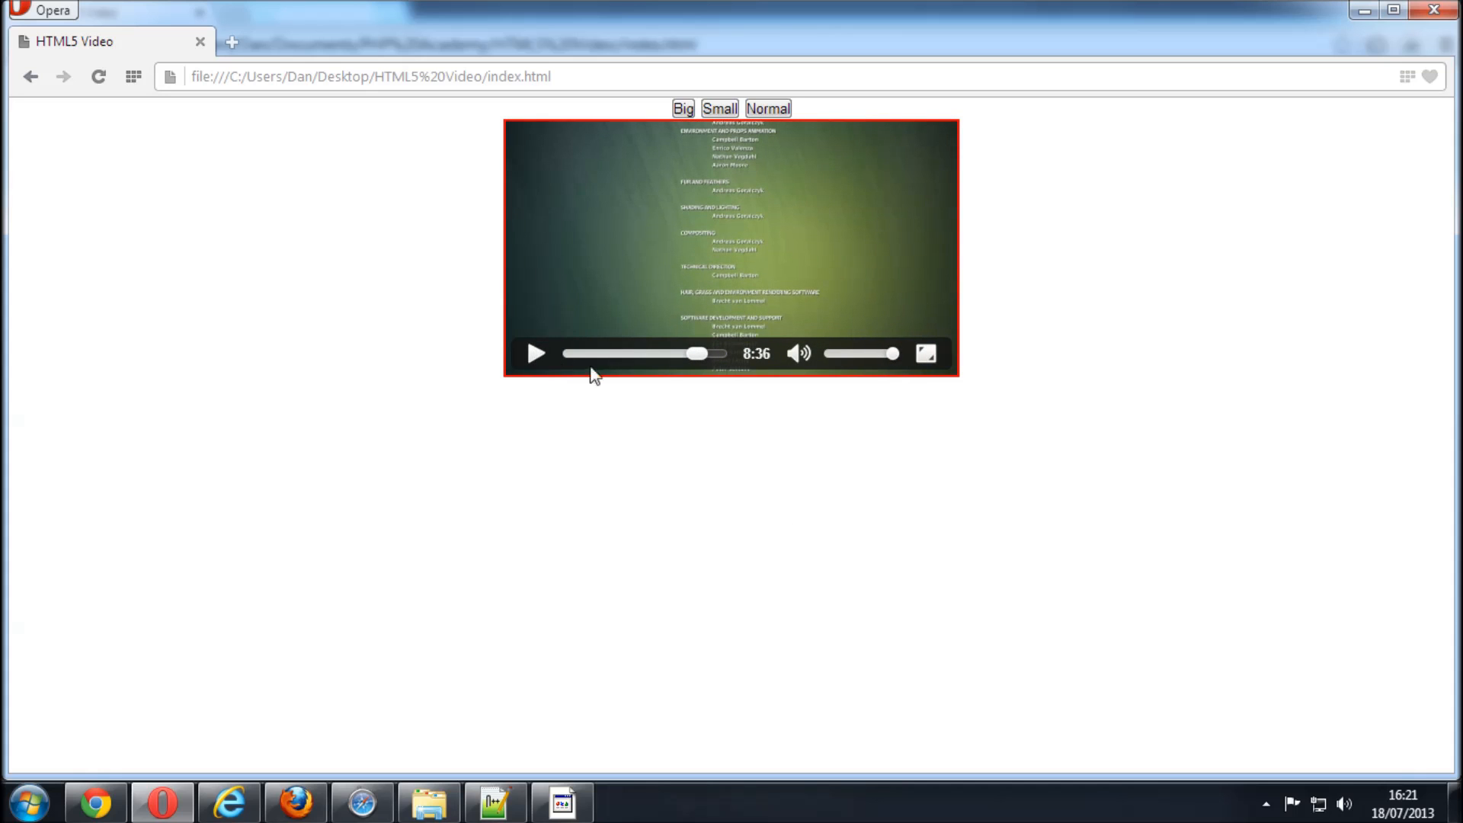
mouse_move(229, 803)
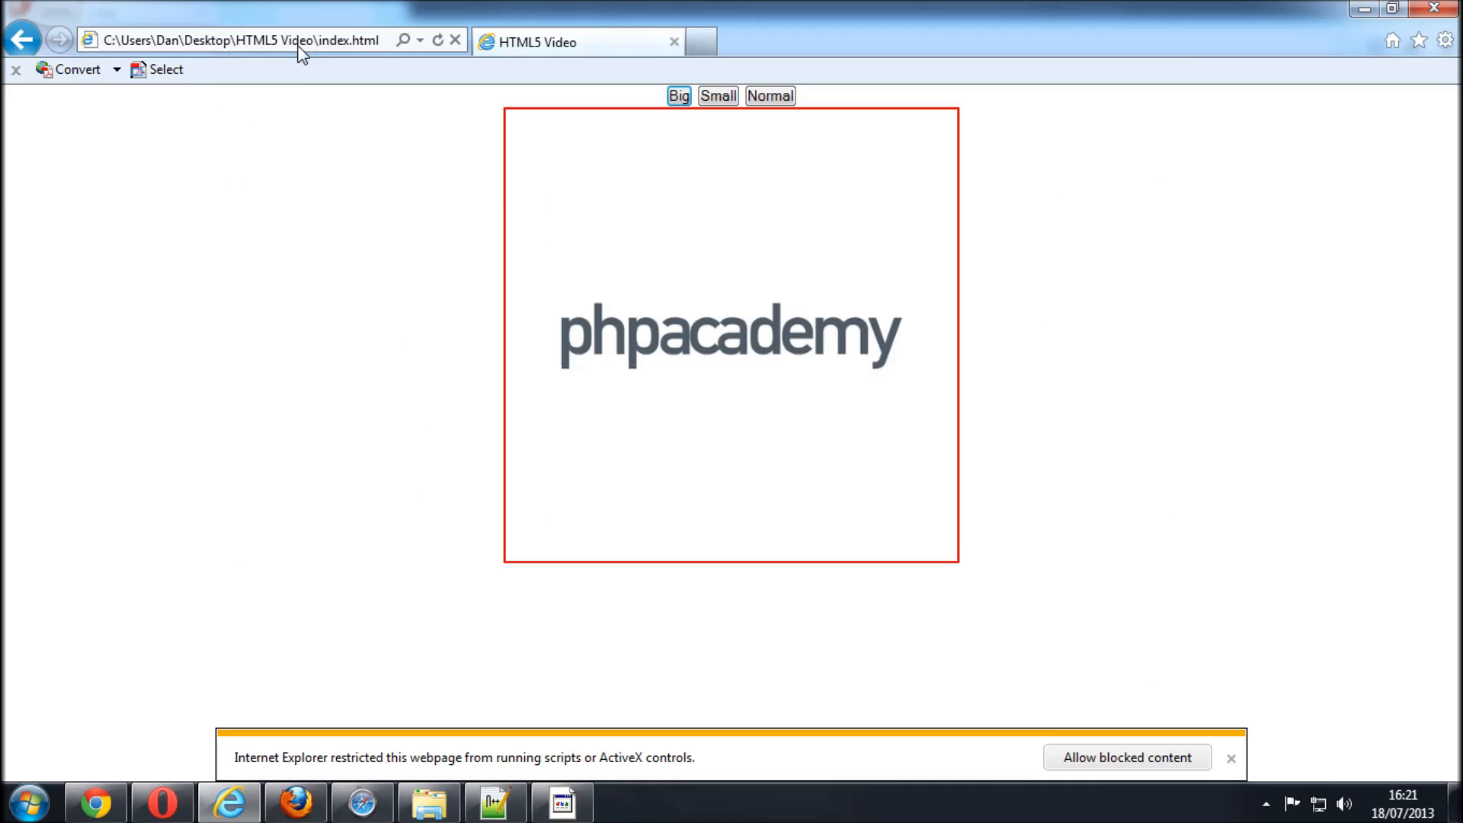
mouse_move(808, 737)
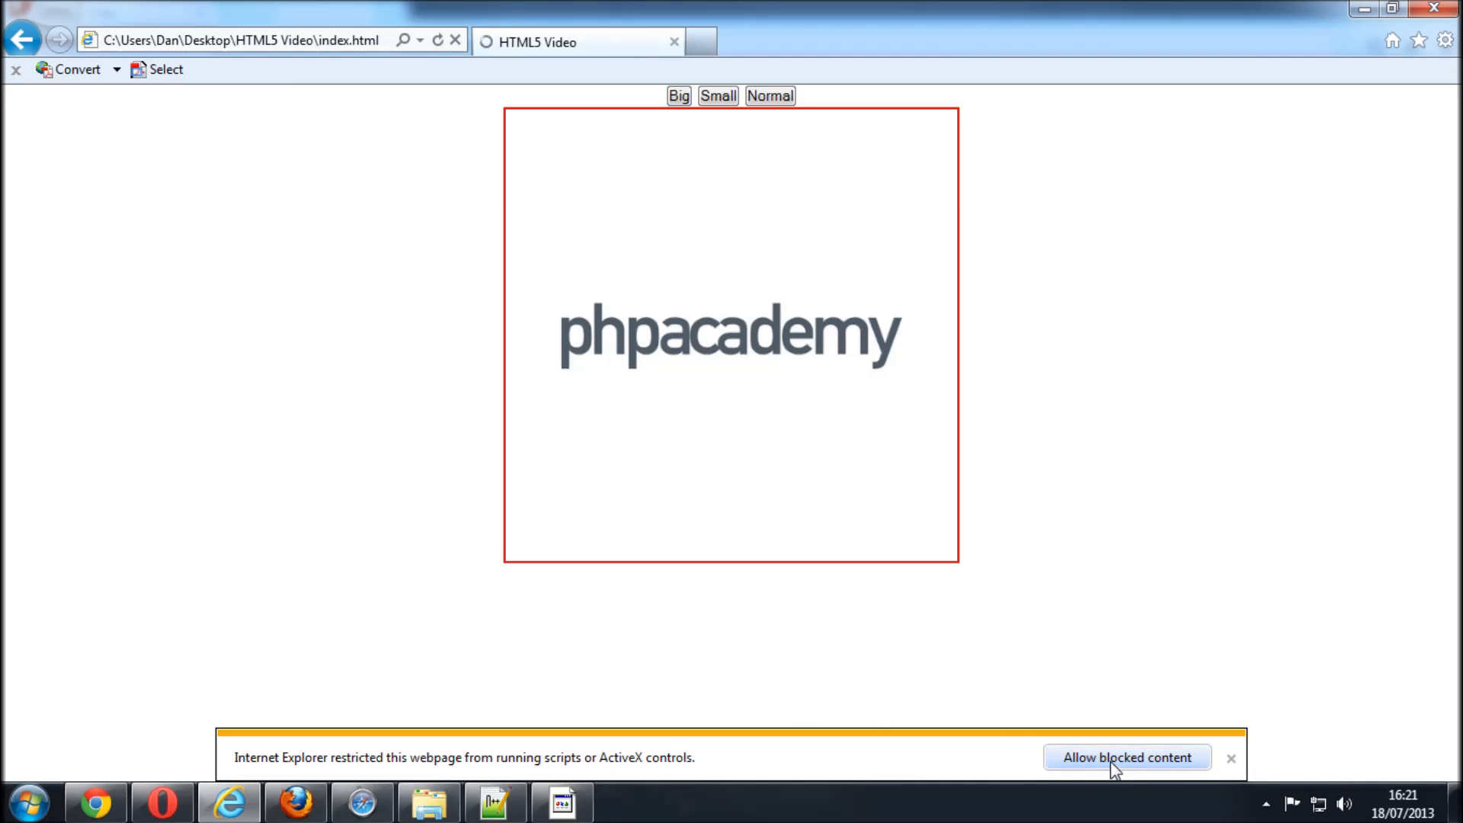
Allow the blocked content, play the video, then resize it Small and back to Normal.
click(1126, 758)
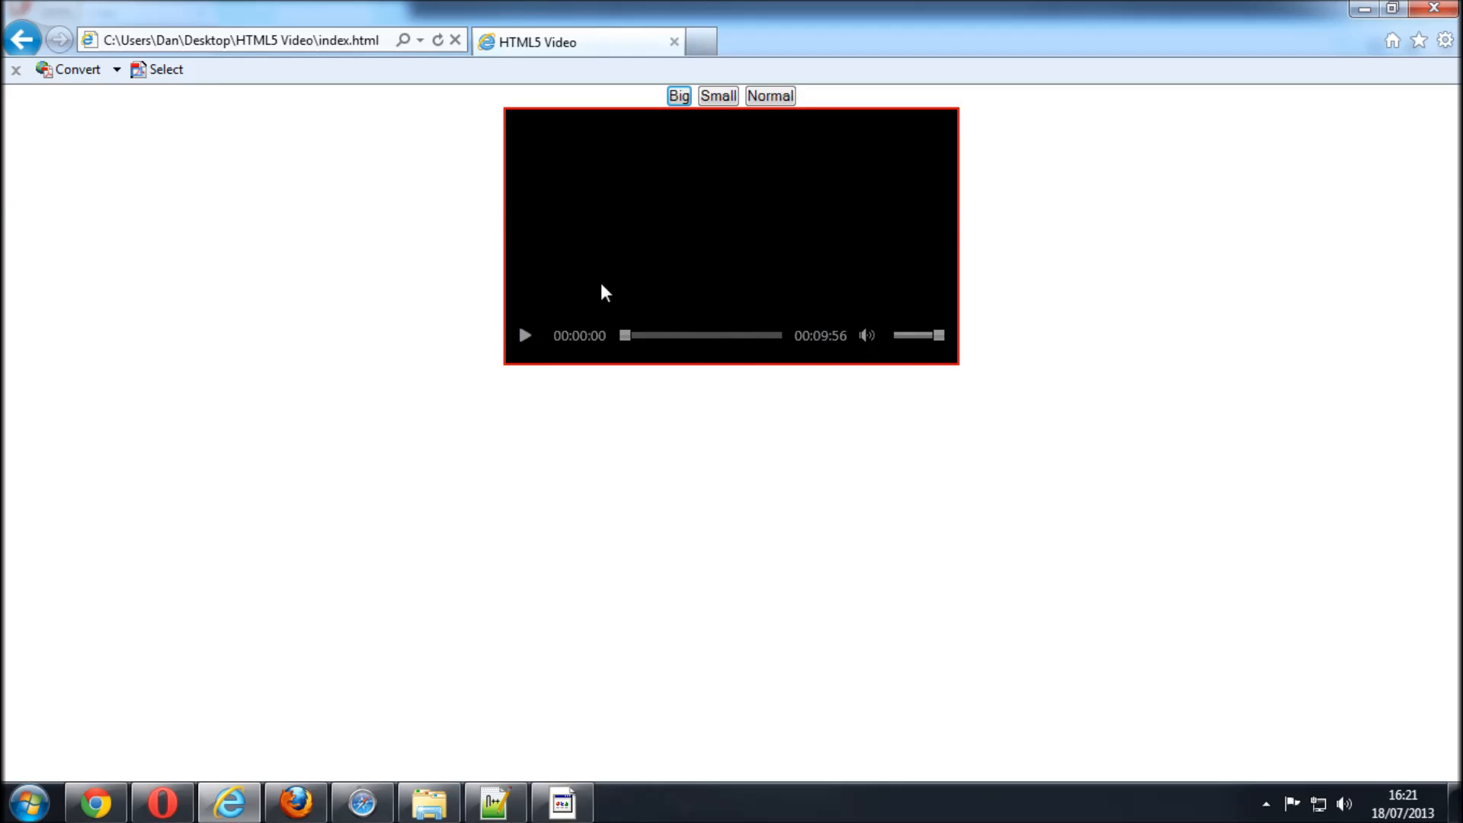
mouse_move(597, 219)
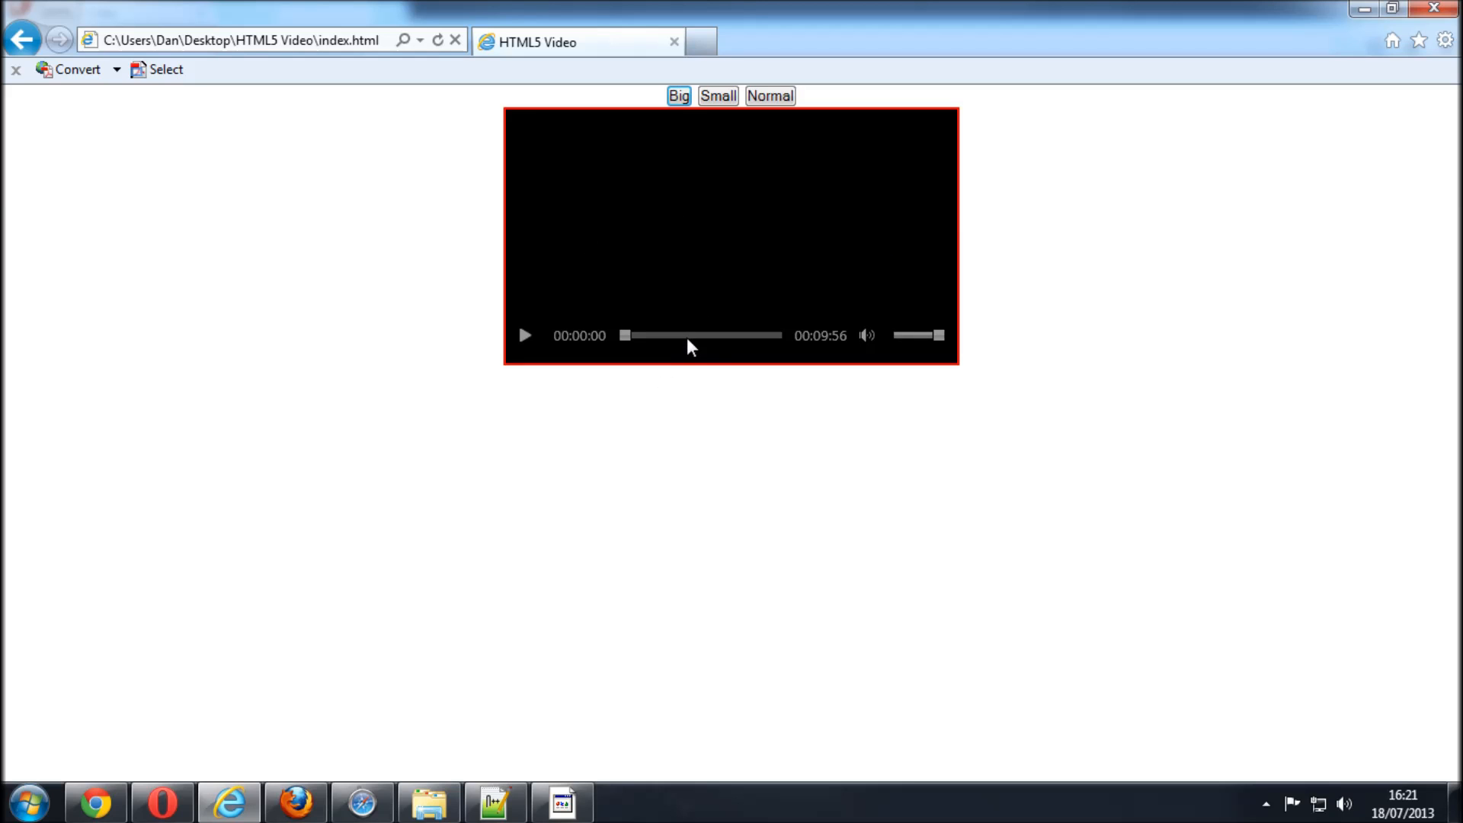
mouse_move(700, 291)
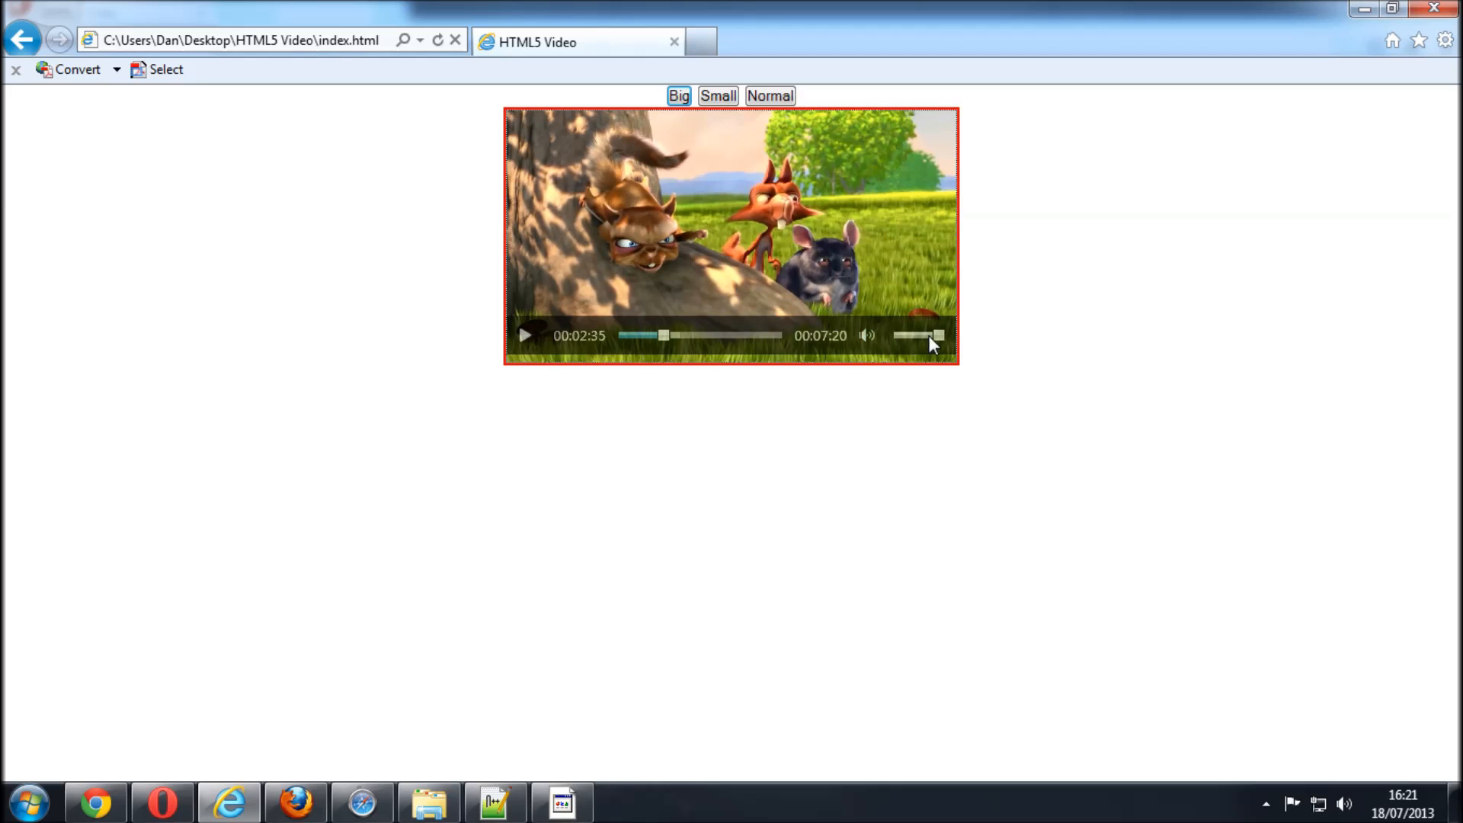
click(768, 95)
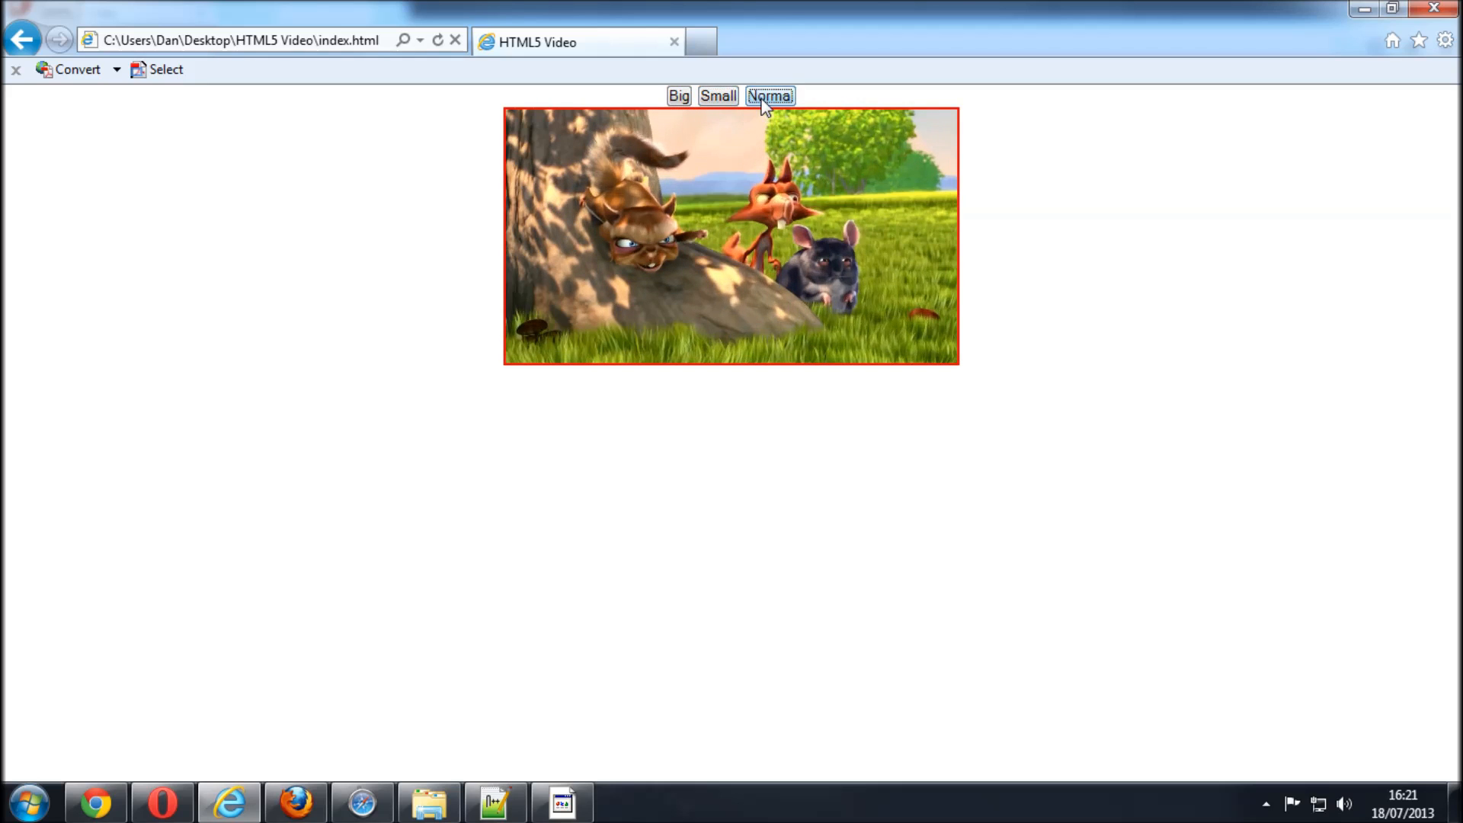
click(768, 96)
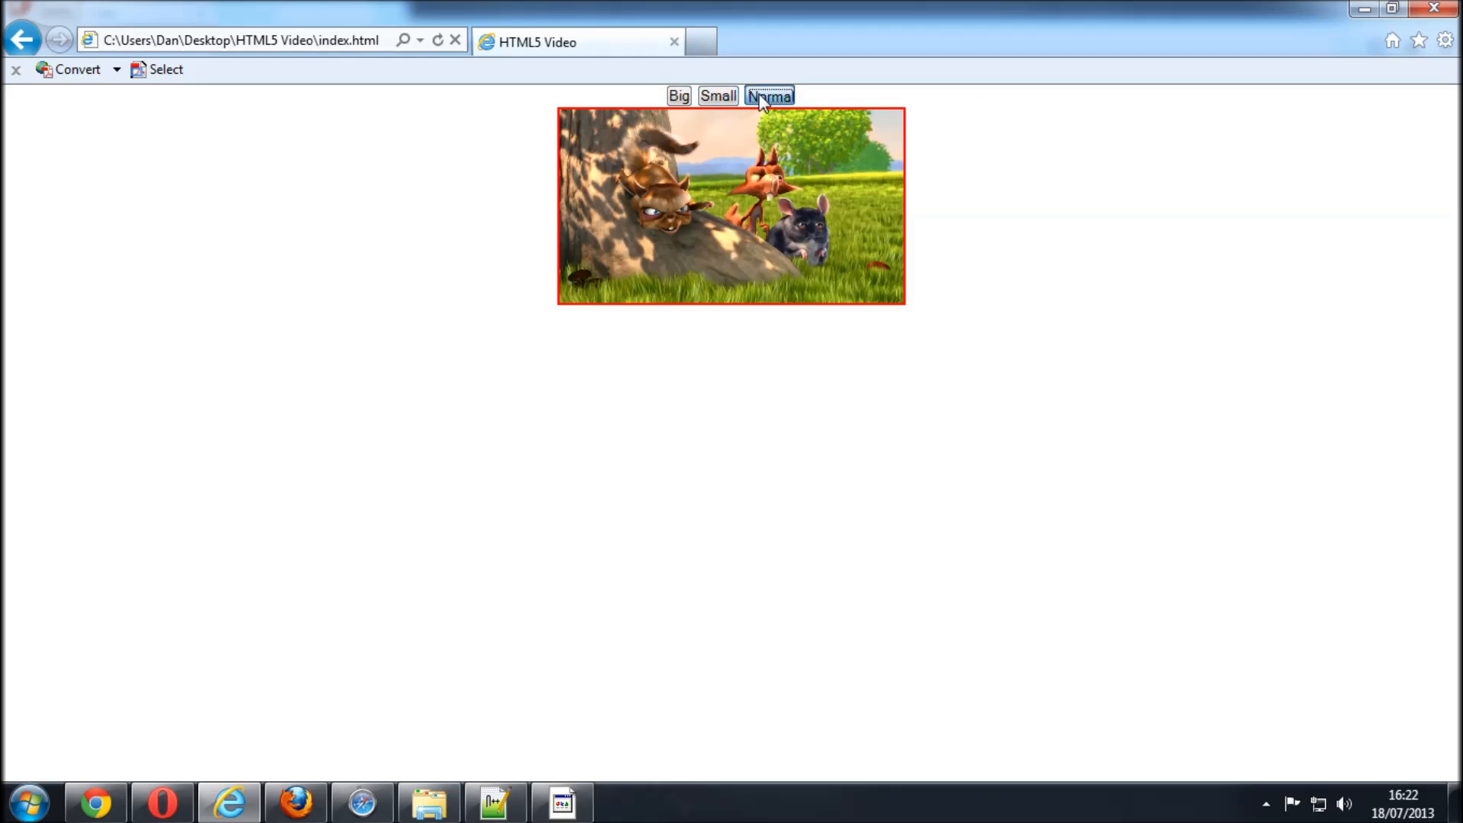
click(768, 95)
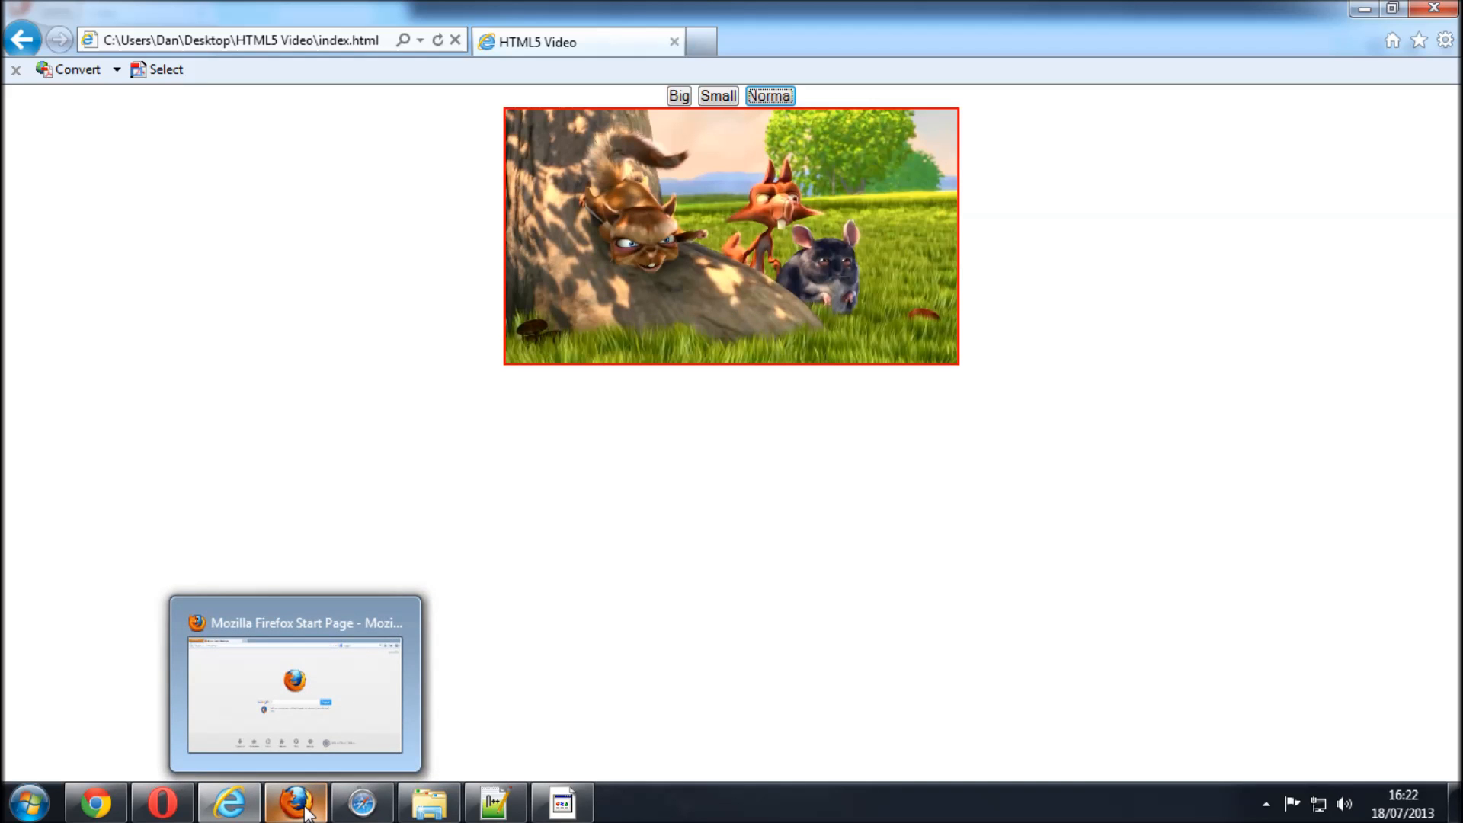
In Firefox, load file:///C:/Users/Dan/Desktop/HTML5 Video/index.html and play the video.
click(295, 800)
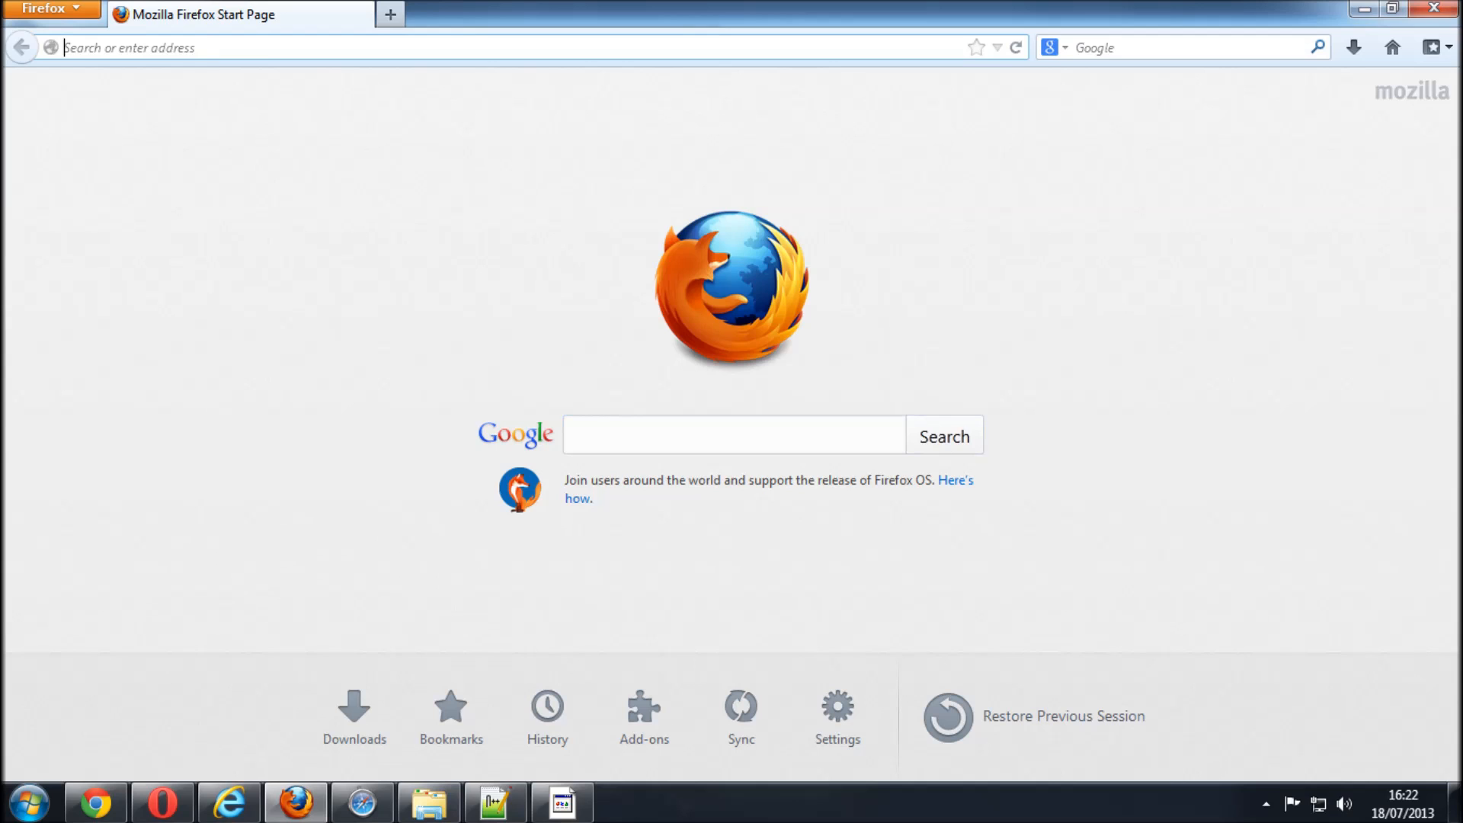
text(file:///C:/Users/Dan/Desktop/HTML5 Video/index.html)
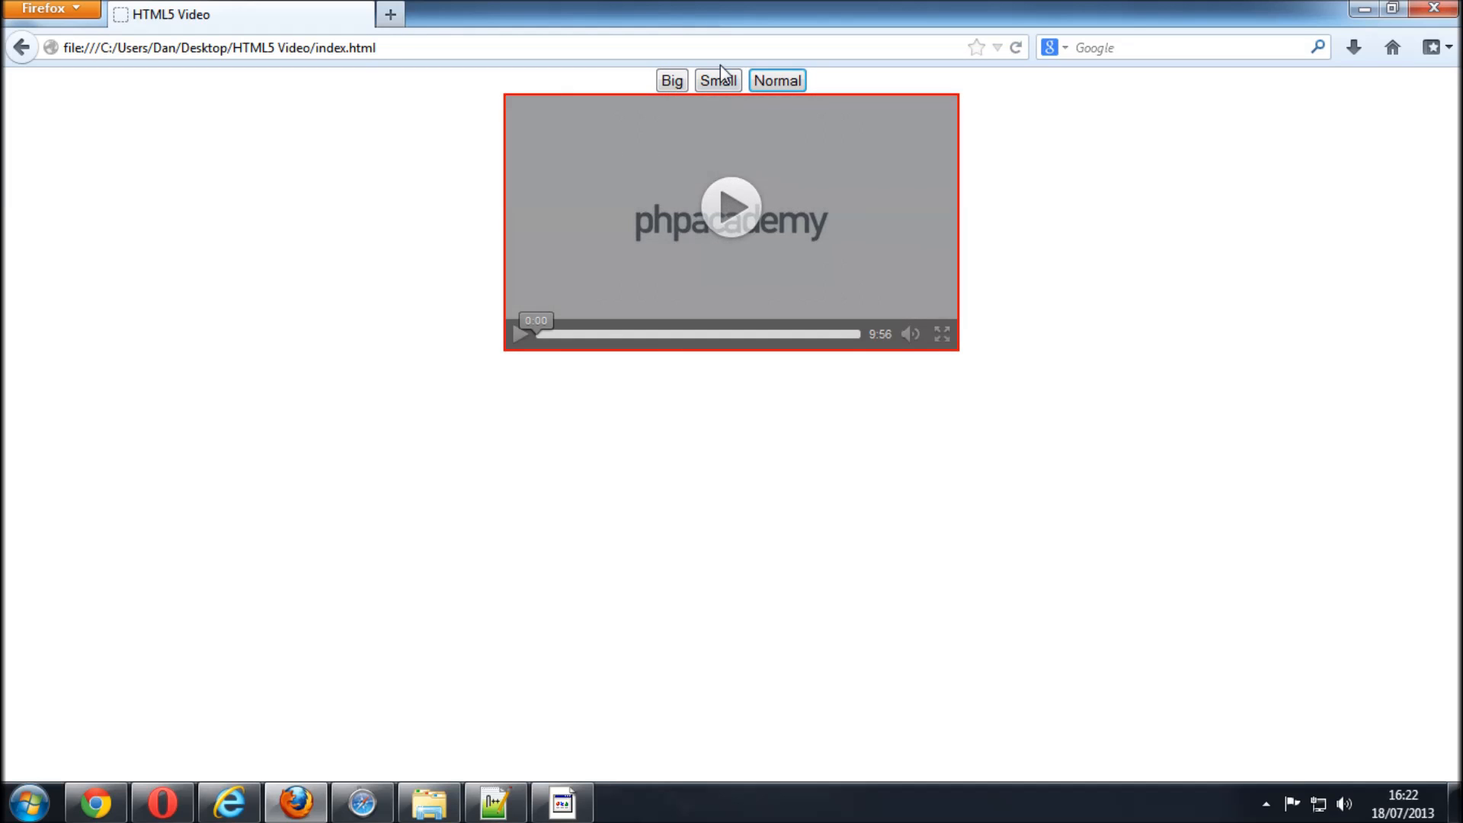
click(730, 206)
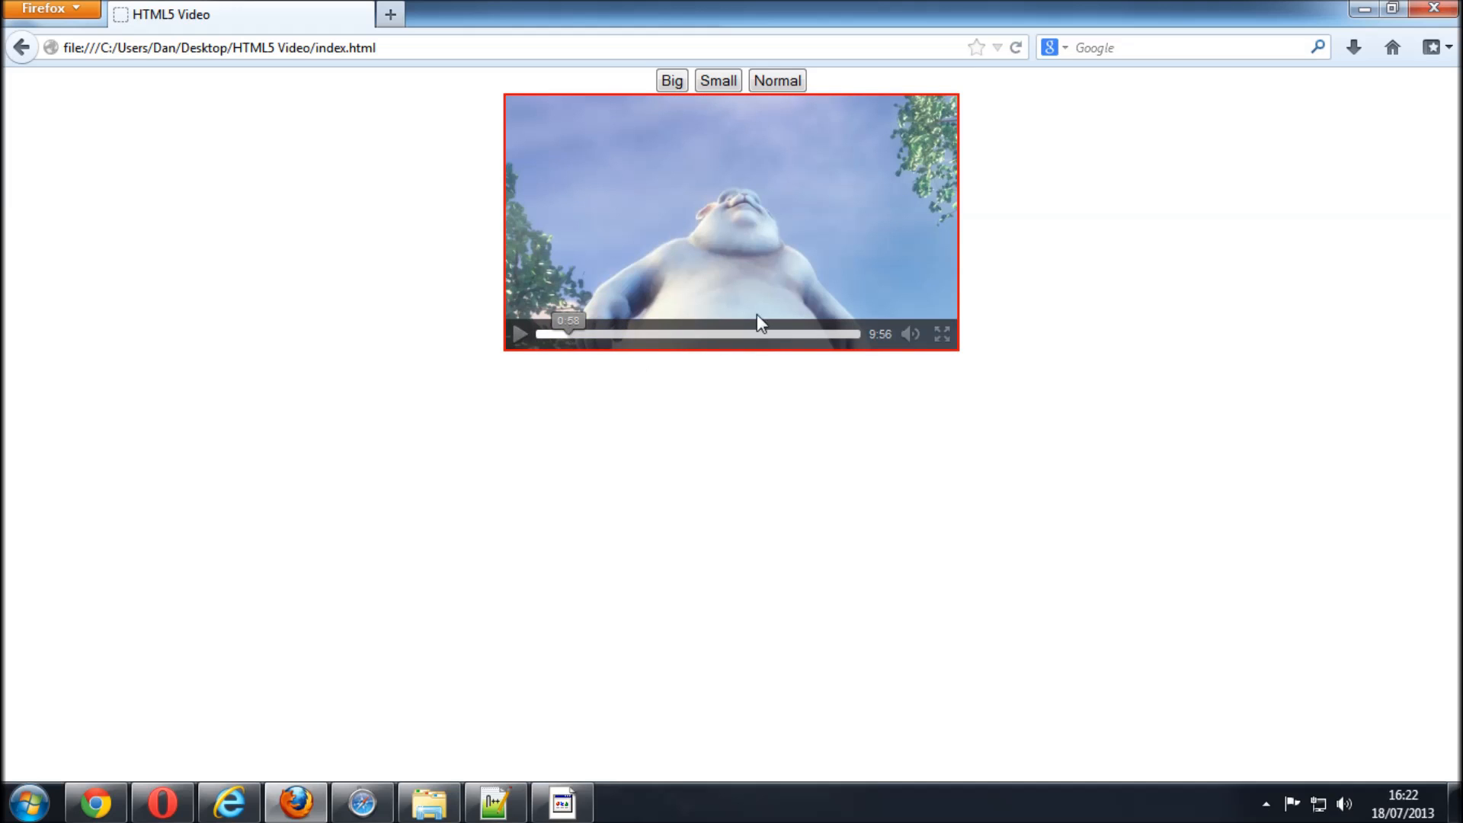
mouse_move(971, 347)
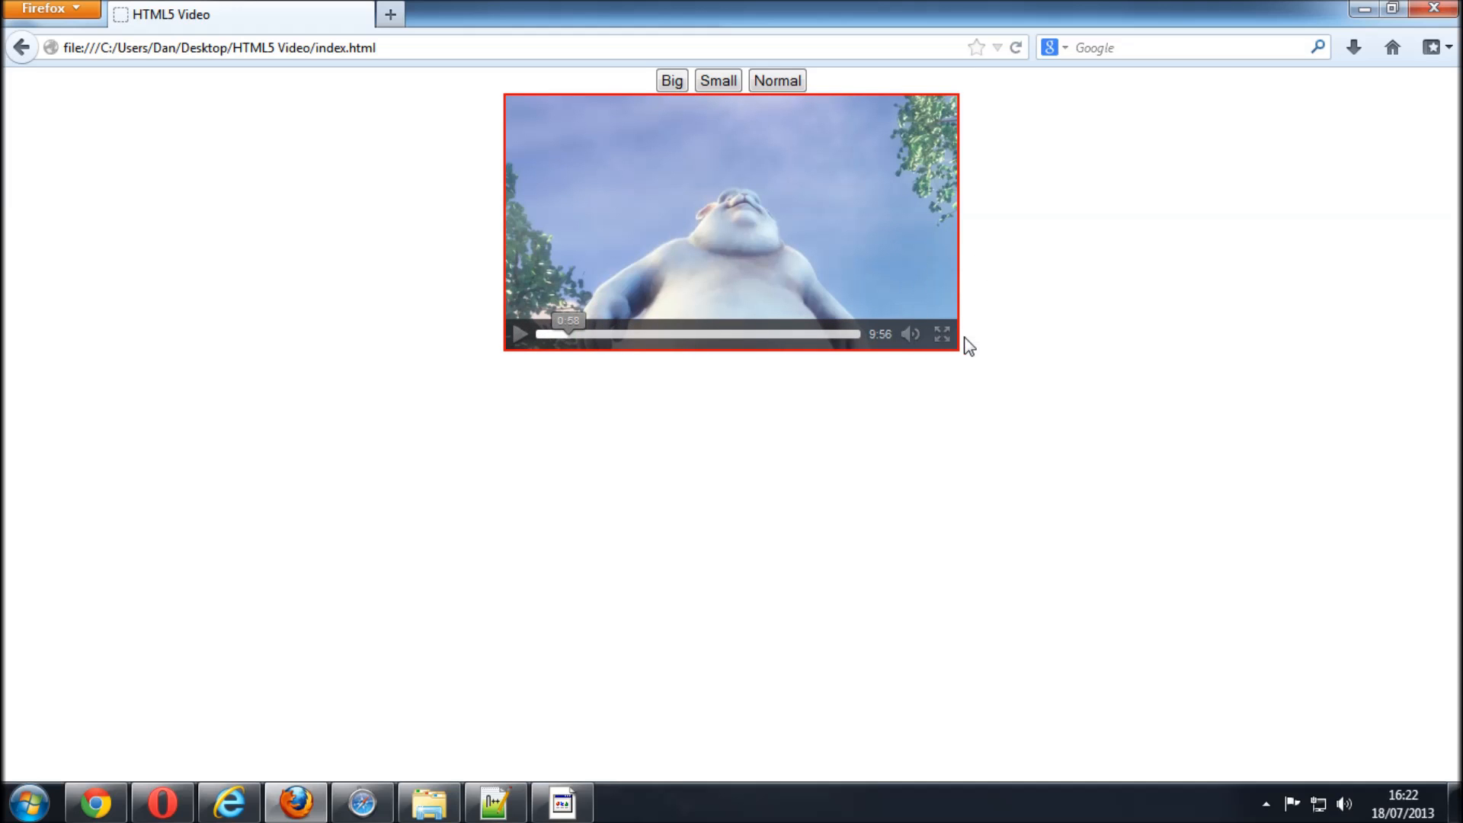
mouse_move(717, 579)
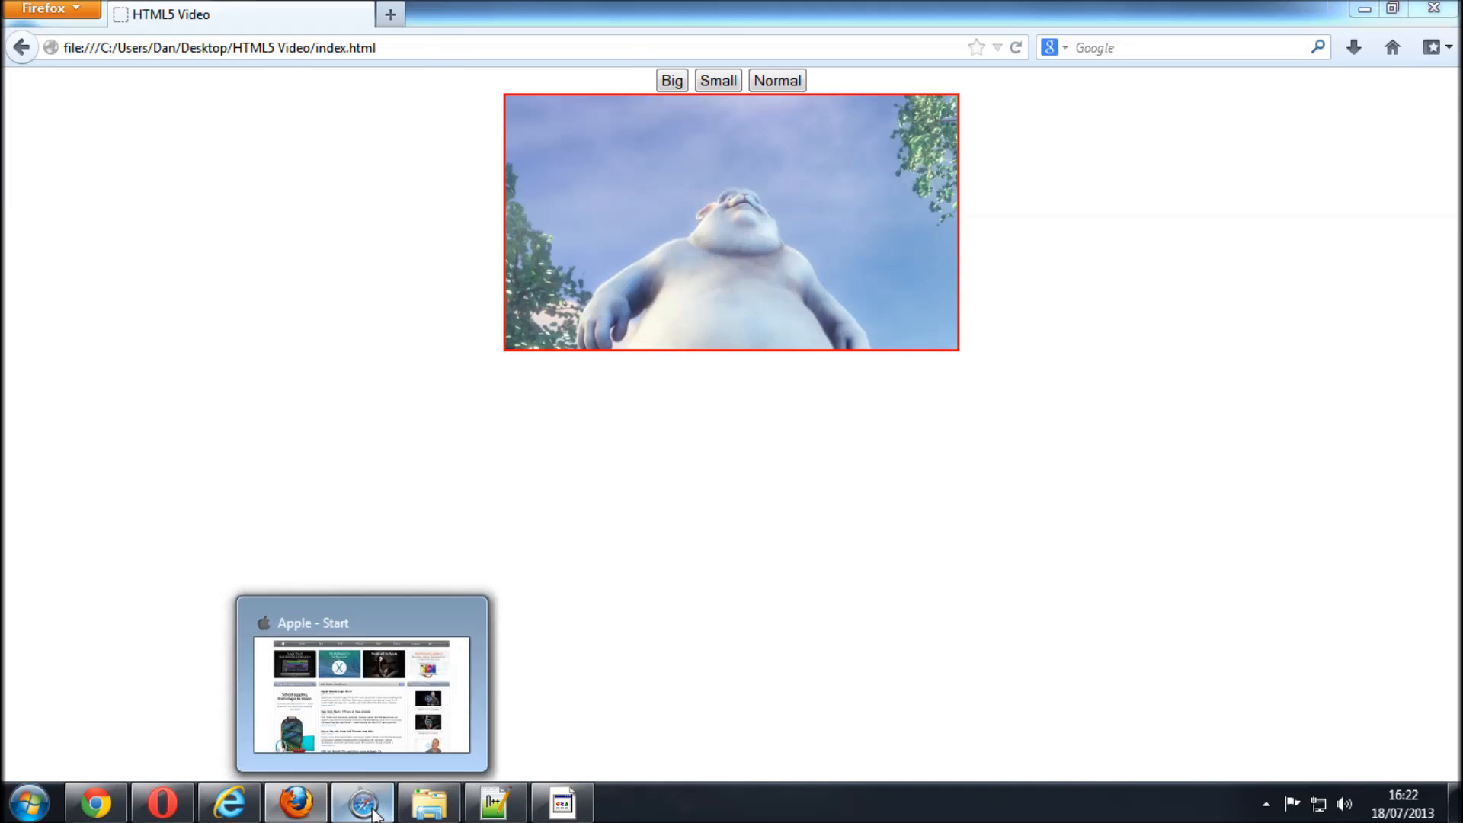
Bring the Safari window to the front for loading the local index.html page.
click(363, 801)
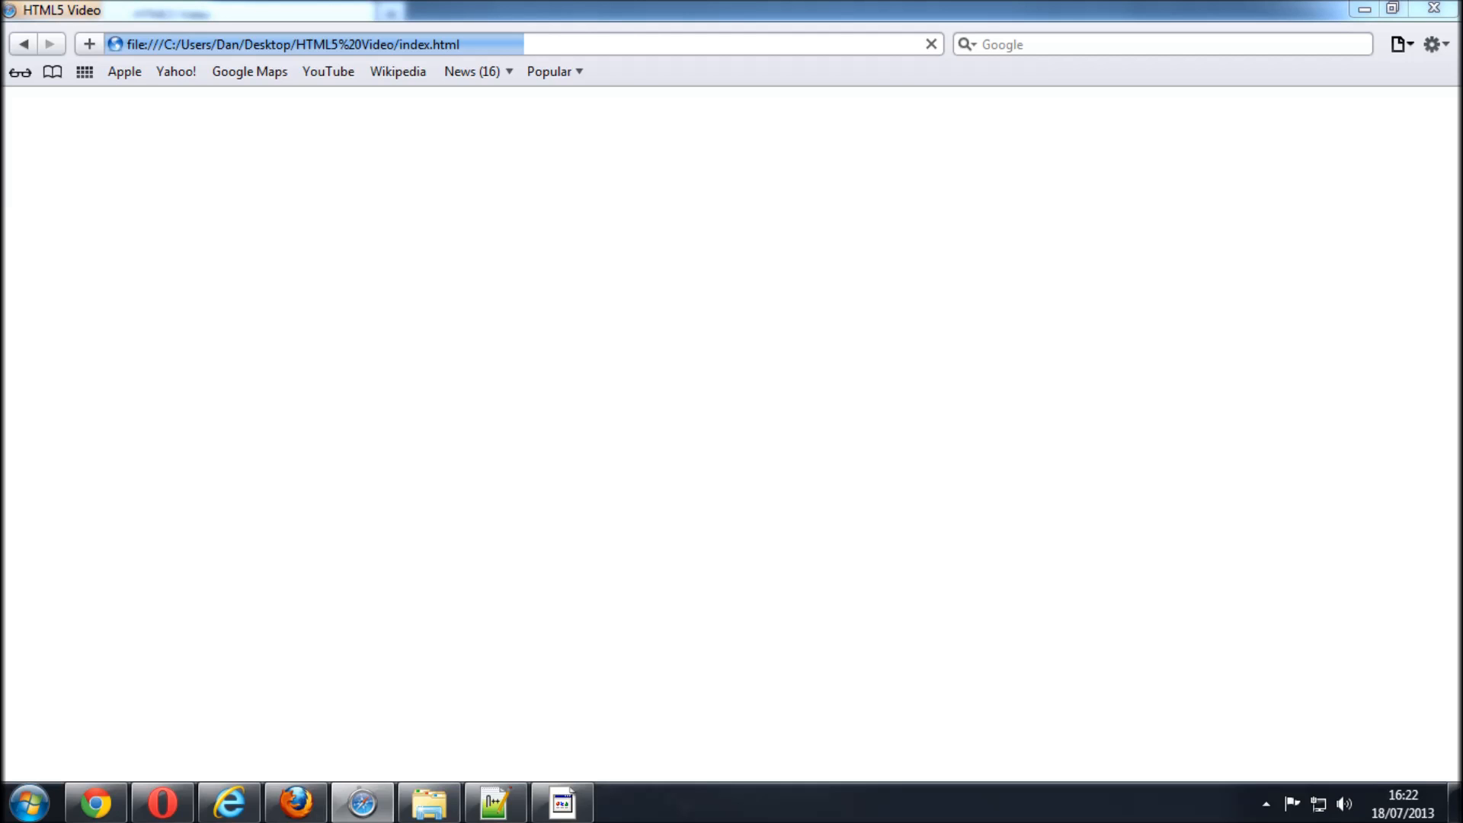
mouse_move(579, 69)
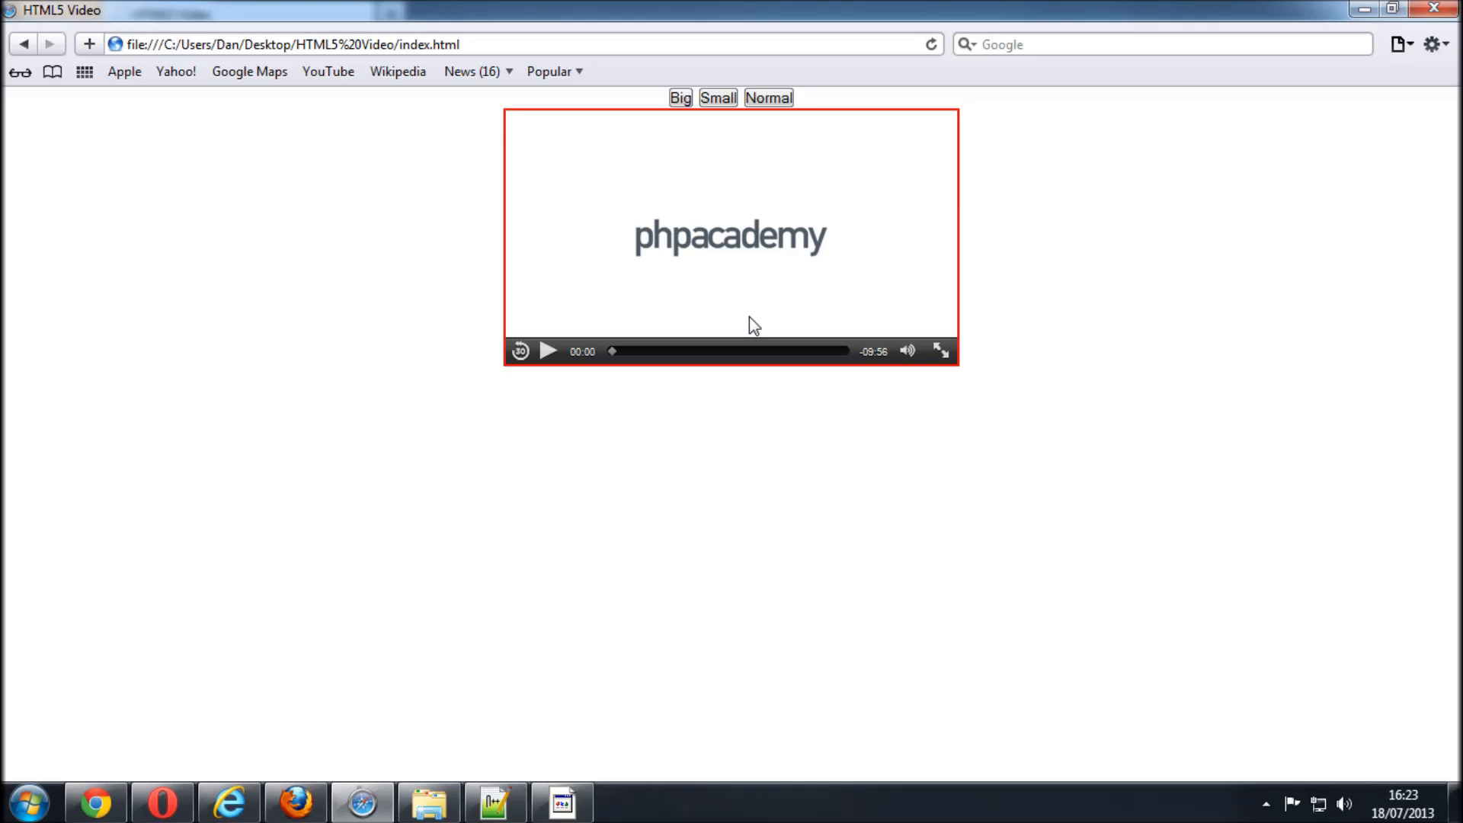
Resize Safari's video with Big and Normal, then start it playing.
click(679, 97)
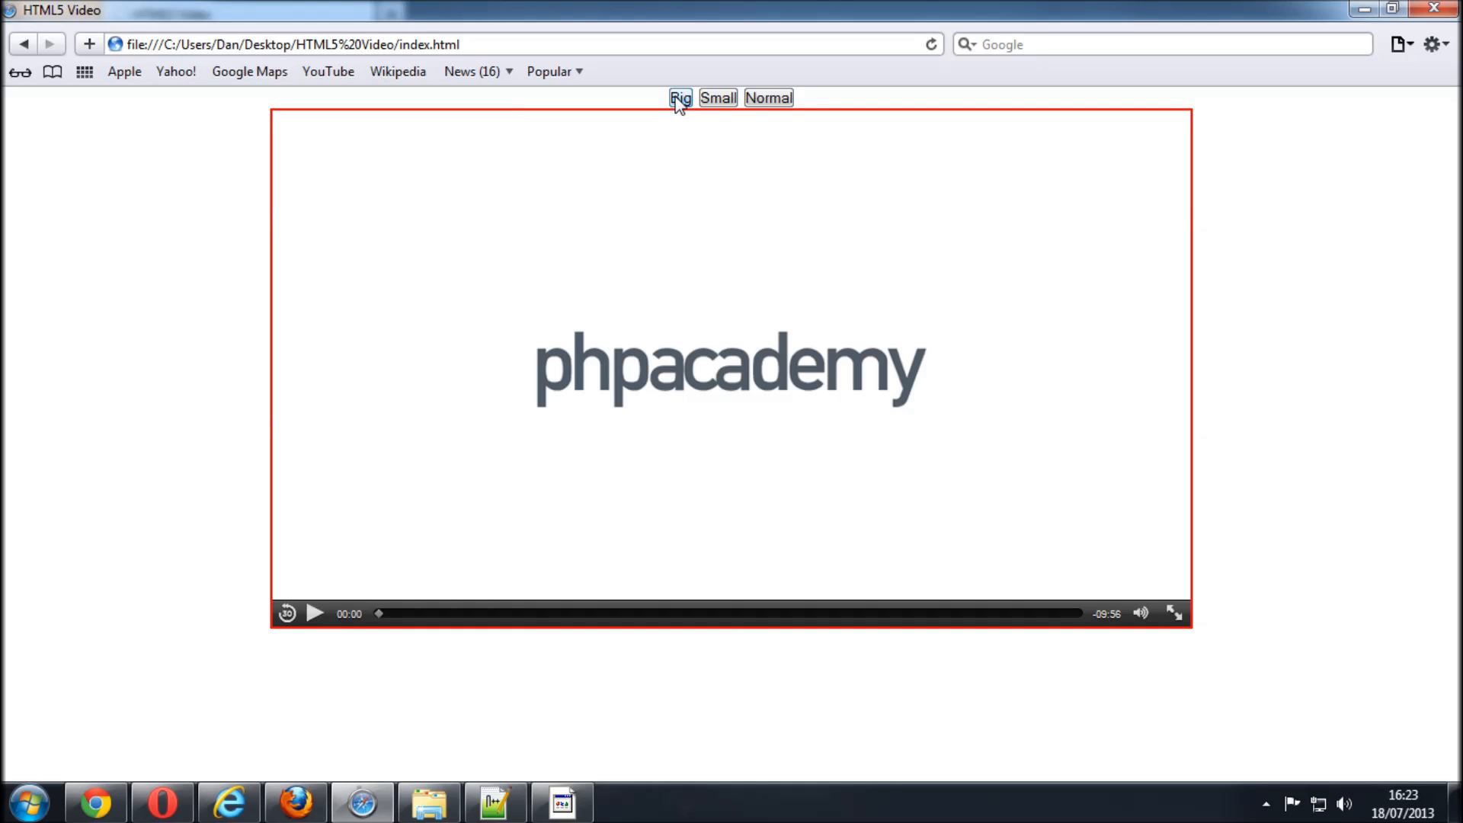
click(718, 98)
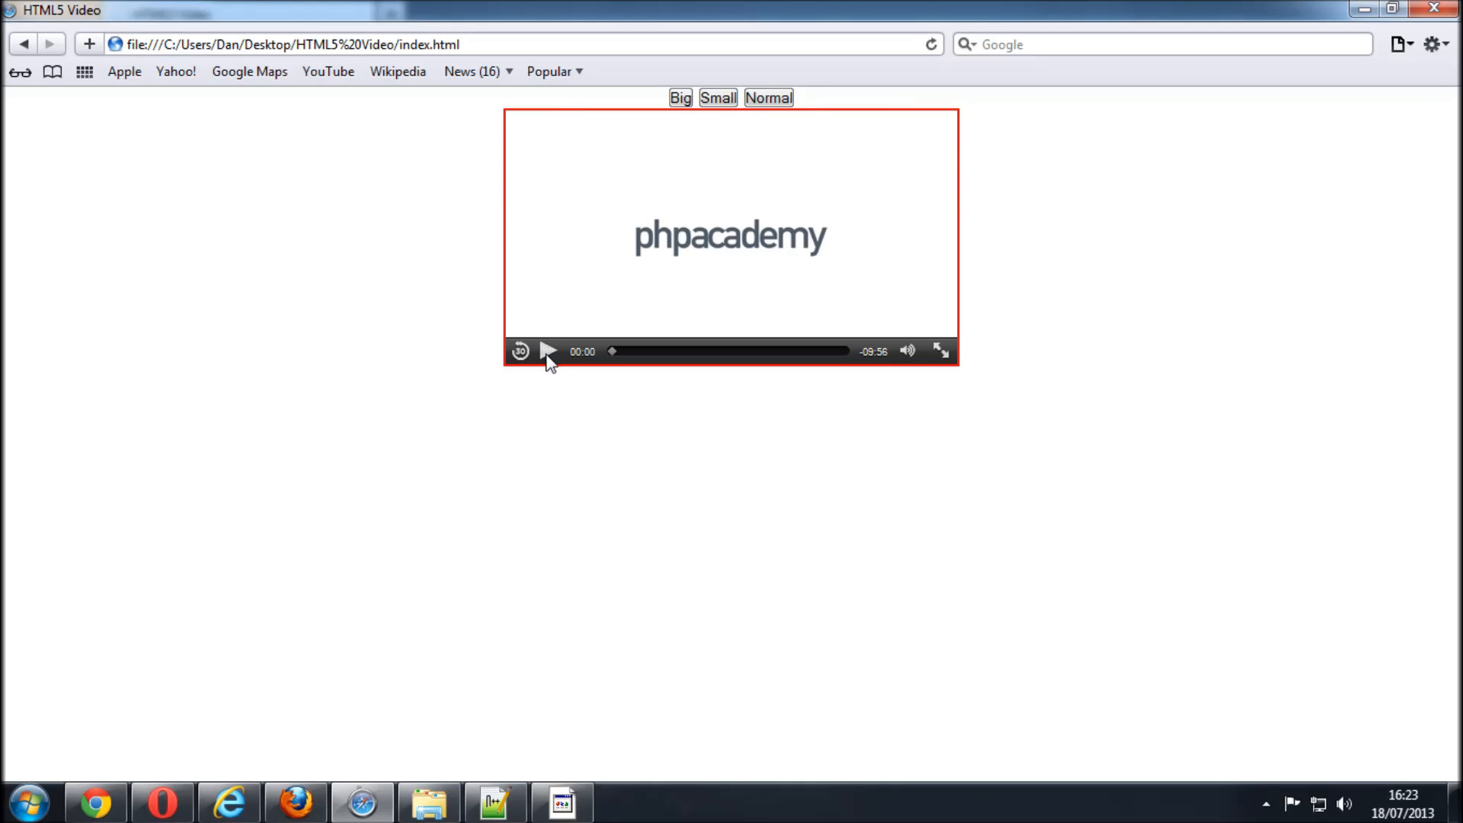
click(548, 352)
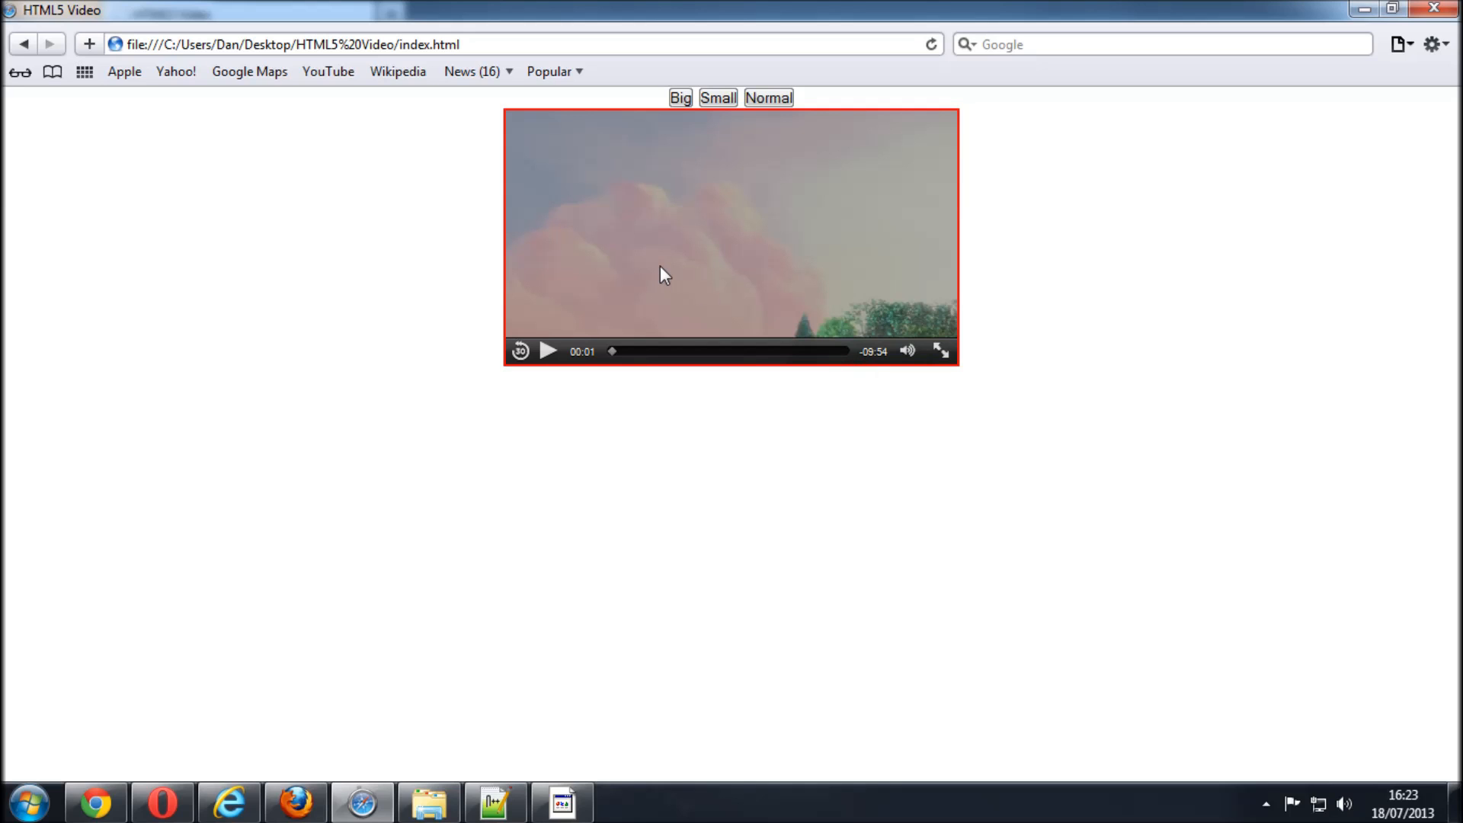